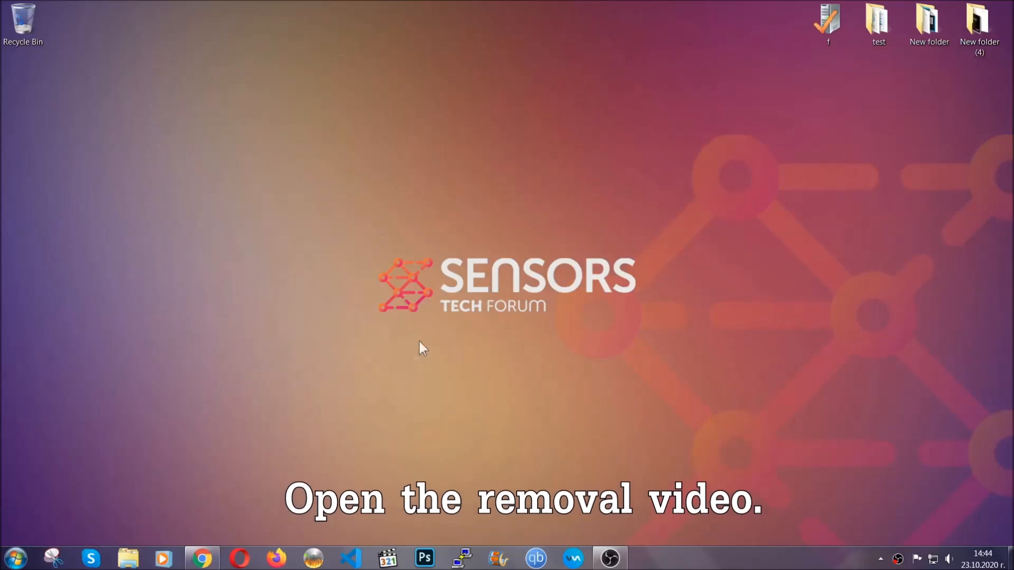
# Open the ransomware removal video and follow its sensorstechforum.com description link
pyautogui.click(202, 558)
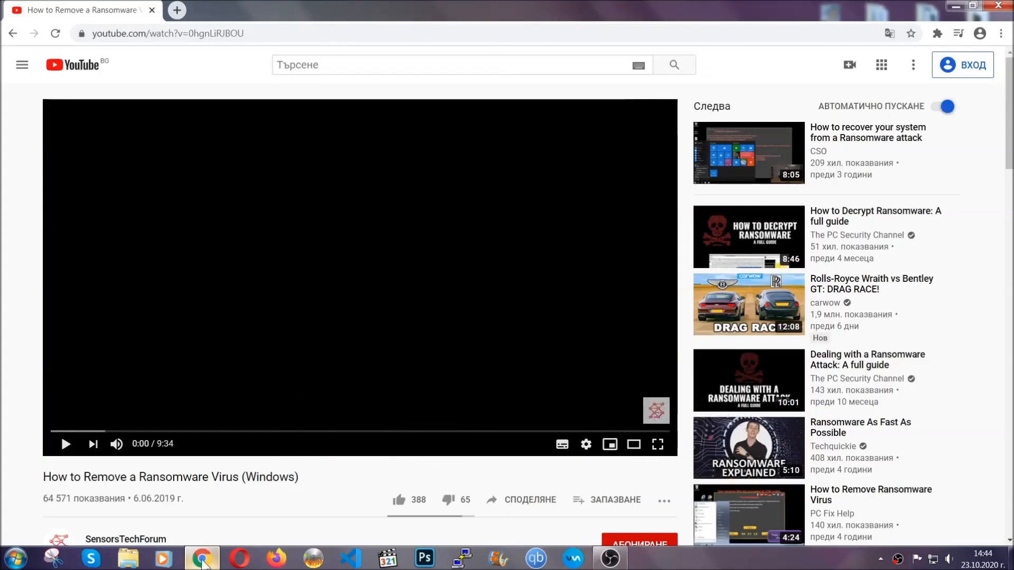
pyautogui.scroll(-3)
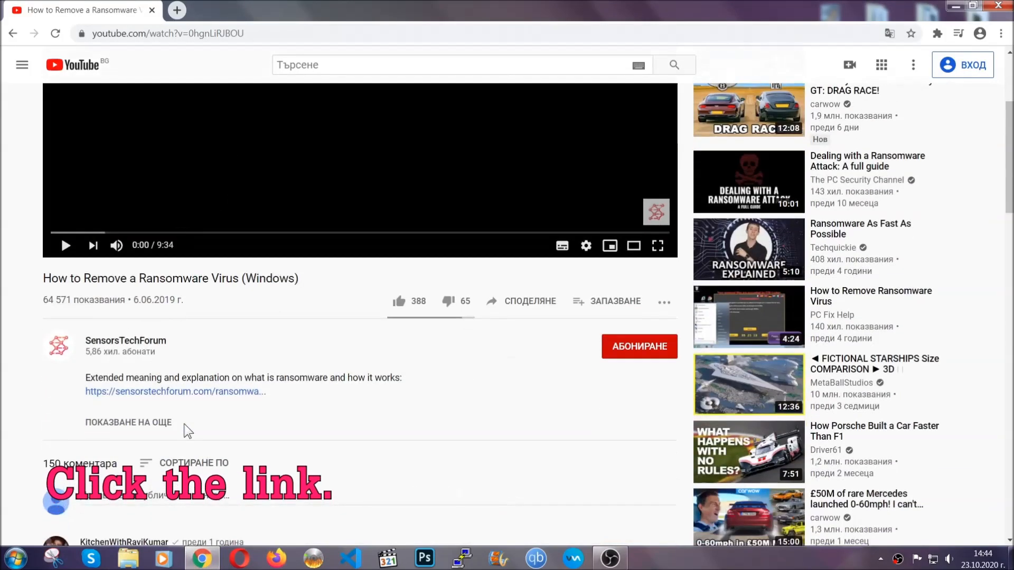
pyautogui.click(174, 391)
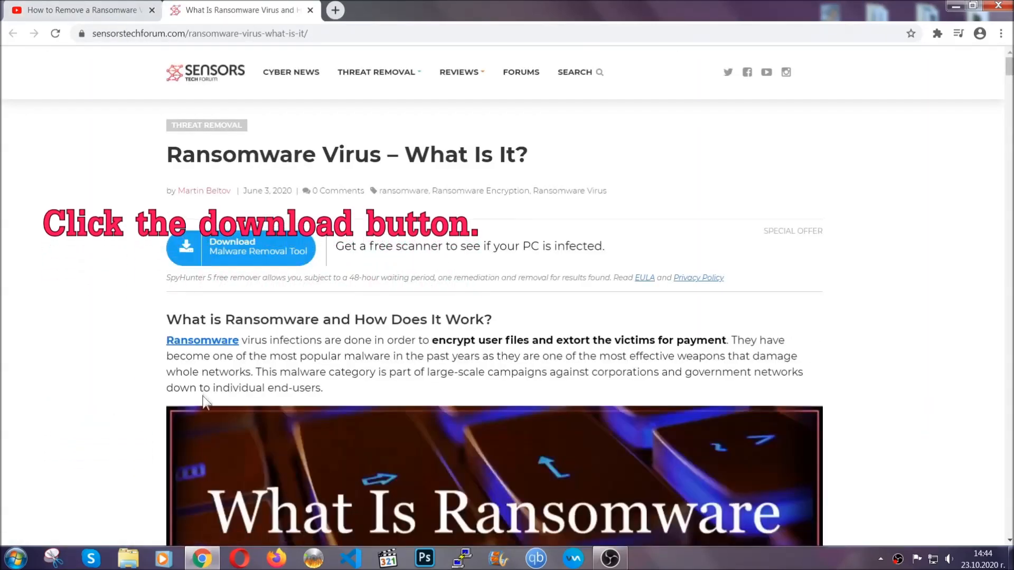
pyautogui.moveTo(233, 253)
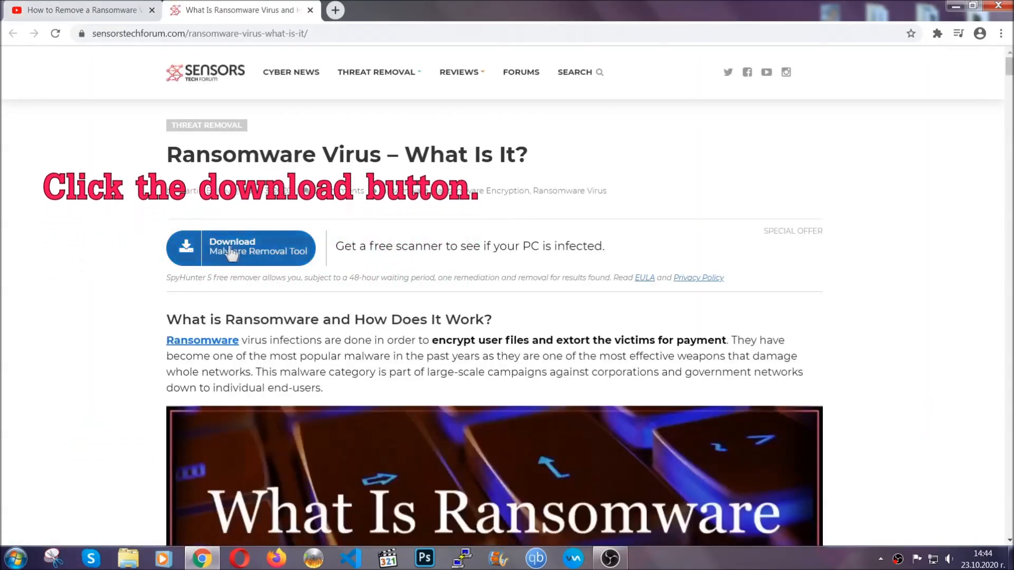
# Download SpyHunter-Installer.exe via 'Download Malware Removal Tool' and allow it to run
pyautogui.click(240, 247)
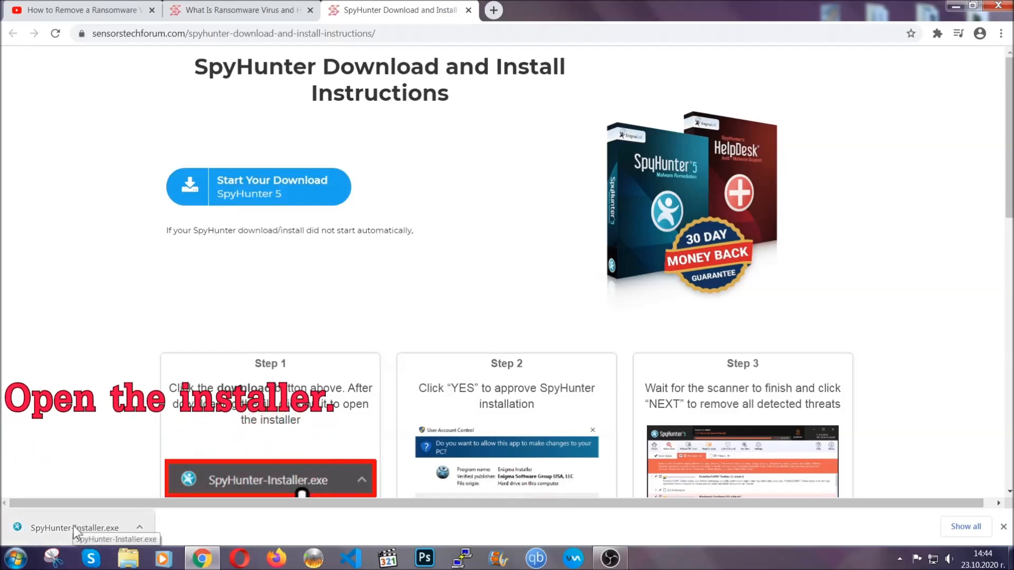
pyautogui.click(72, 527)
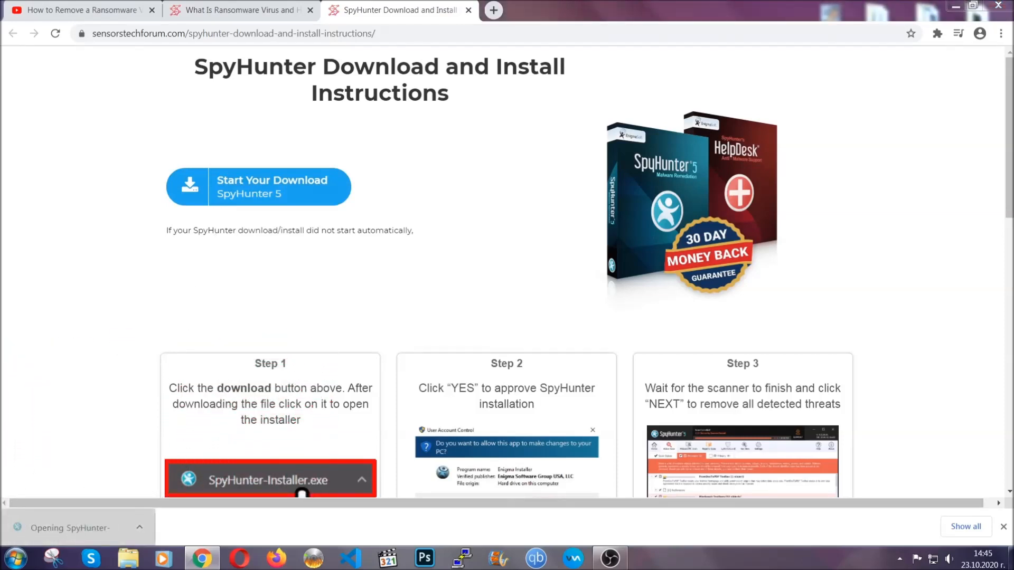
pyautogui.click(265, 480)
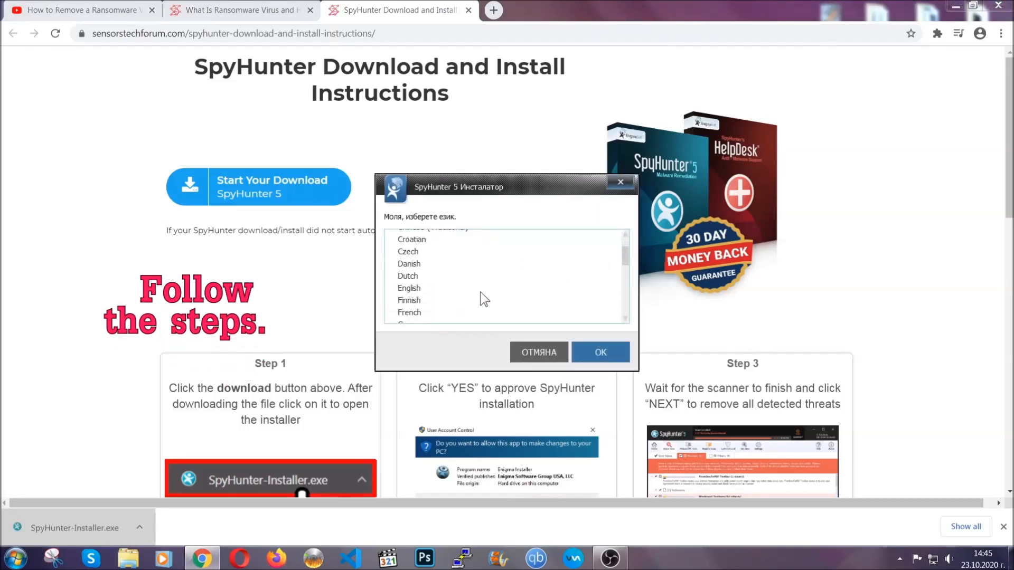
# Install SpyHunter 5 in English, accepting the EULA and finishing setup so the scan runs
pyautogui.click(409, 288)
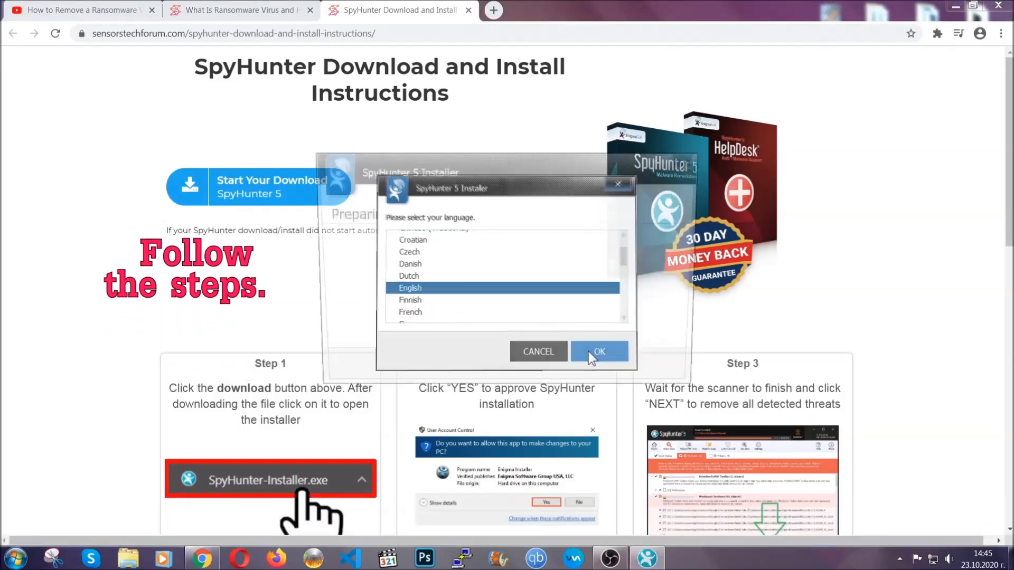
pyautogui.click(598, 351)
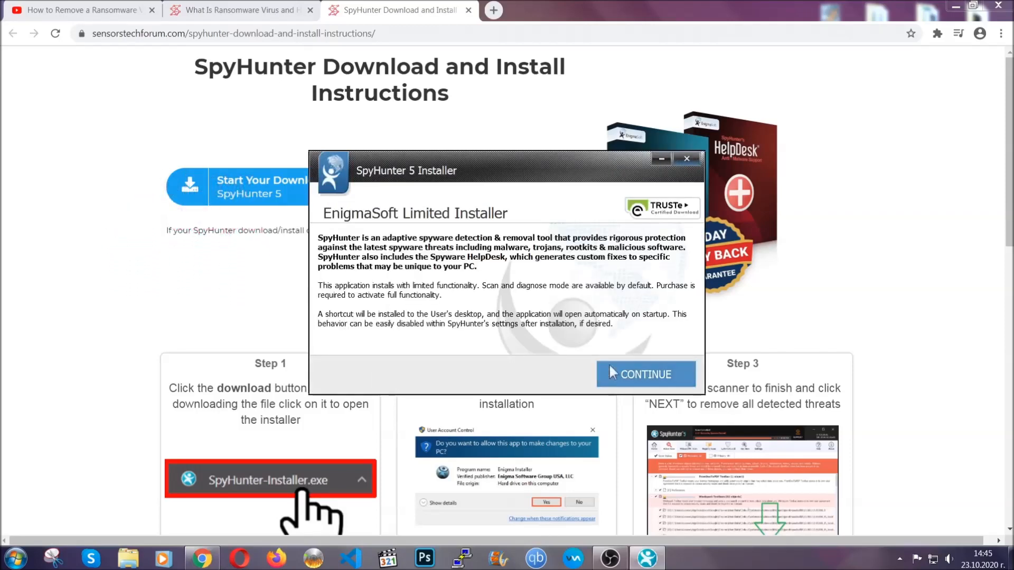
pyautogui.click(644, 375)
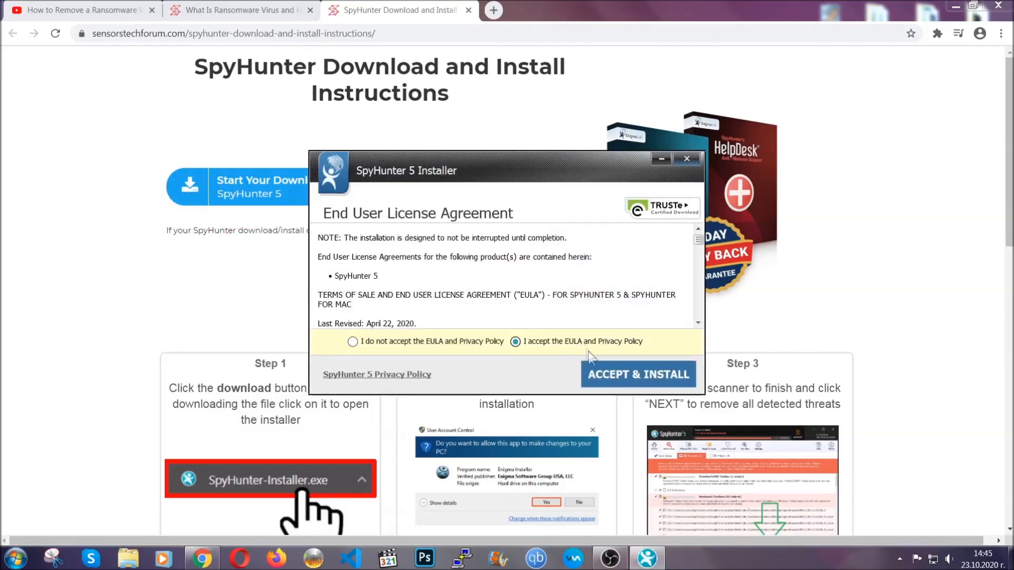
pyautogui.click(637, 374)
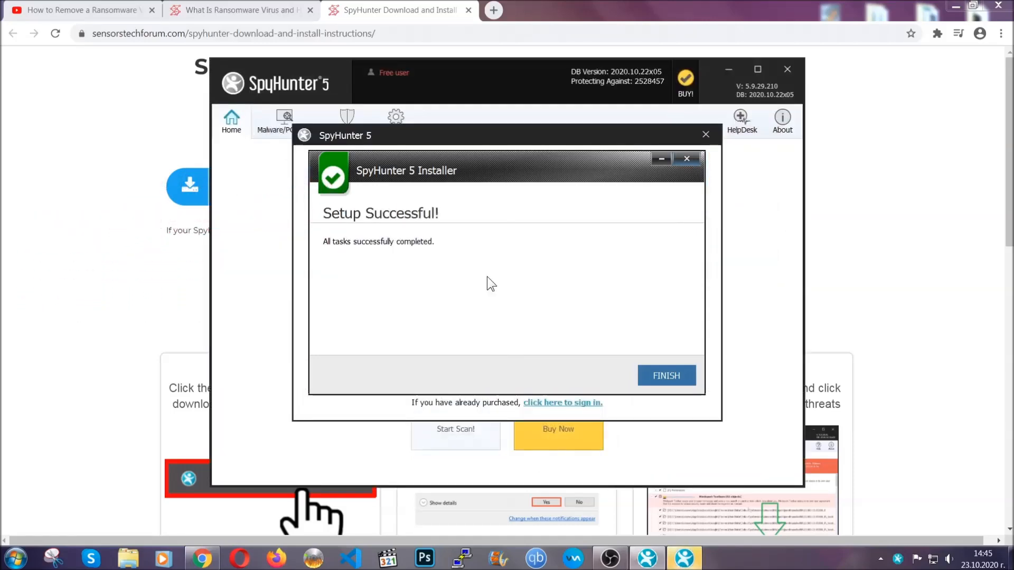
pyautogui.click(666, 376)
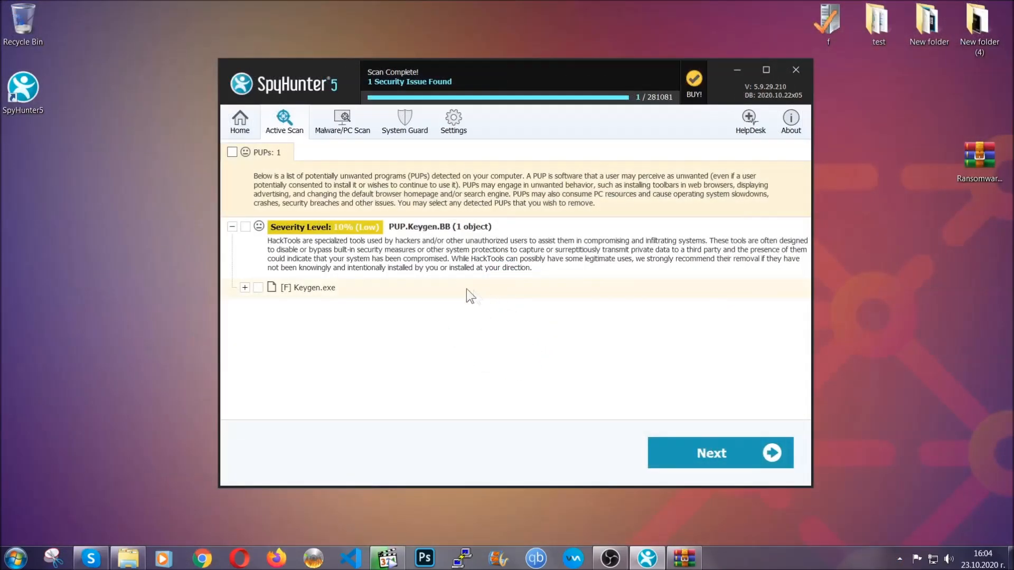
# Proceed from the scan results to remove the detected Keygen.exe threat
pyautogui.click(231, 152)
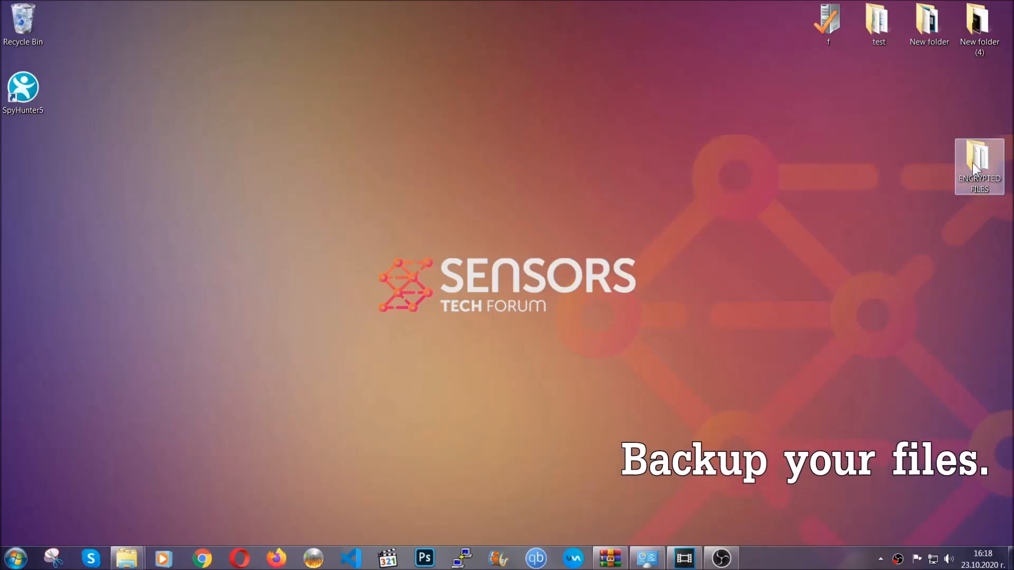
# Copy all six files in ENCRYPTED FILES, paste them onto FLASH DRIVE (H:), and close it
pyautogui.doubleClick(979, 161)
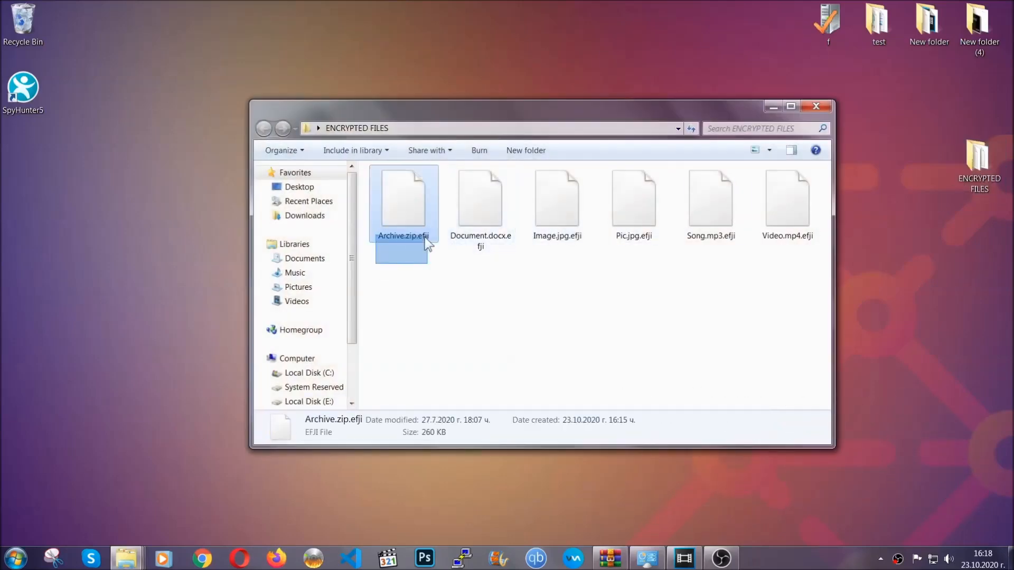
pyautogui.rightClick(787, 201)
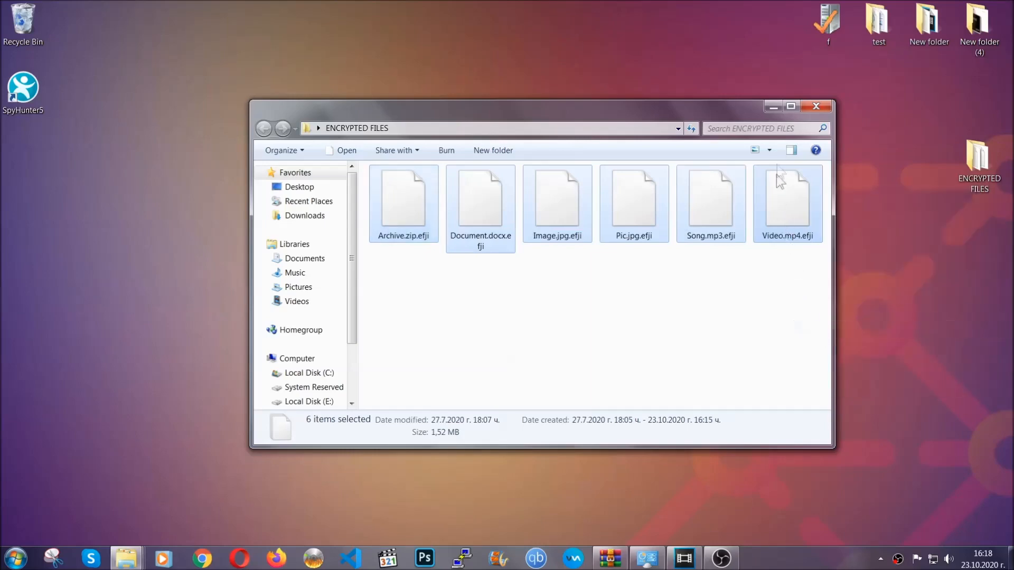
pyautogui.click(816, 106)
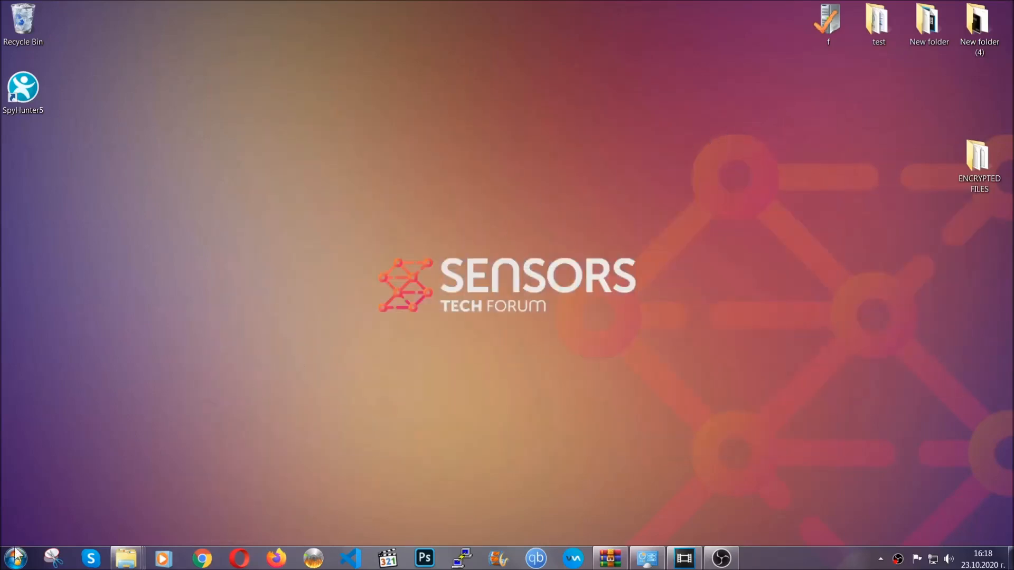
pyautogui.moveTo(197, 400)
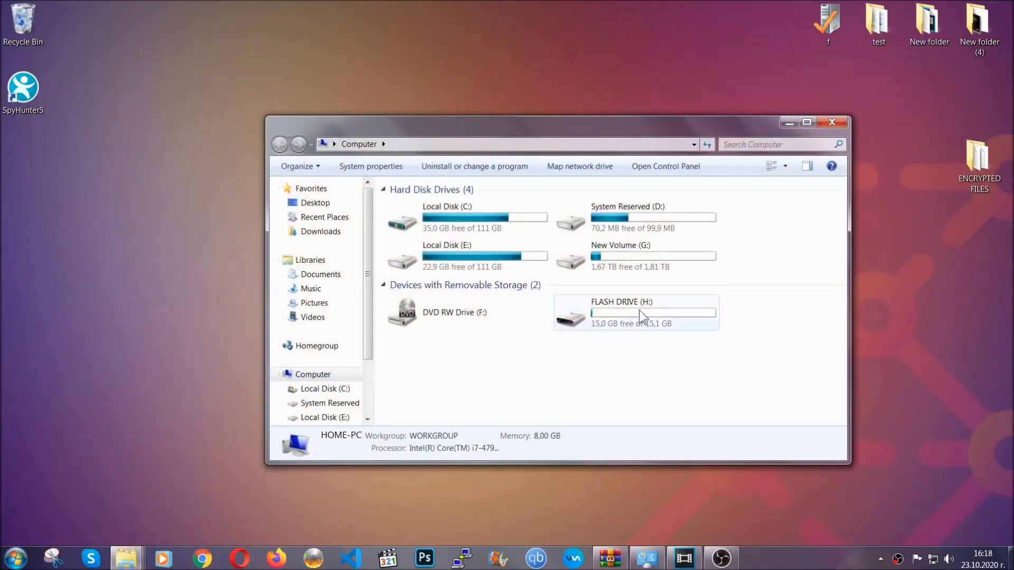
pyautogui.doubleClick(621, 312)
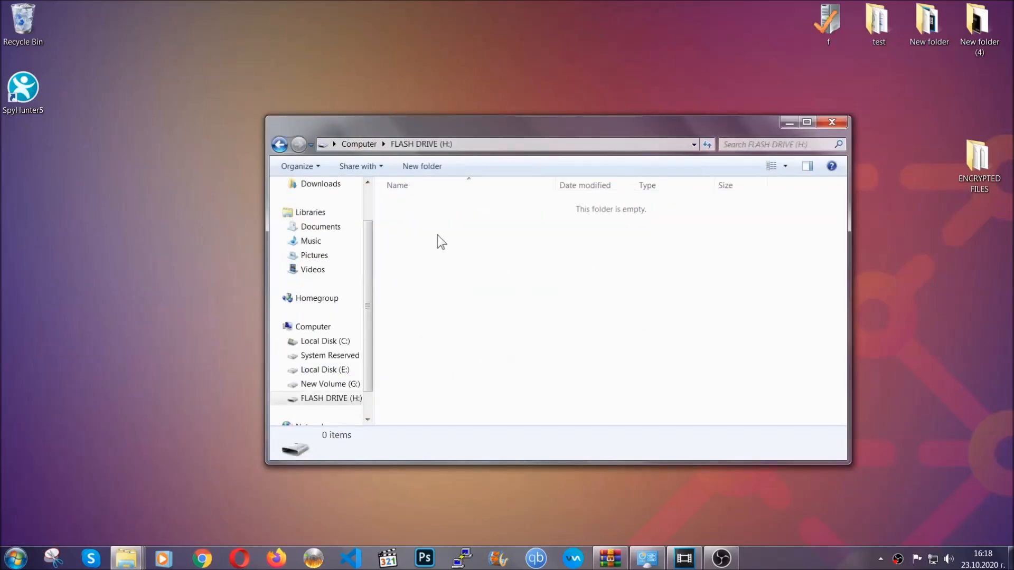
pyautogui.rightClick(440, 241)
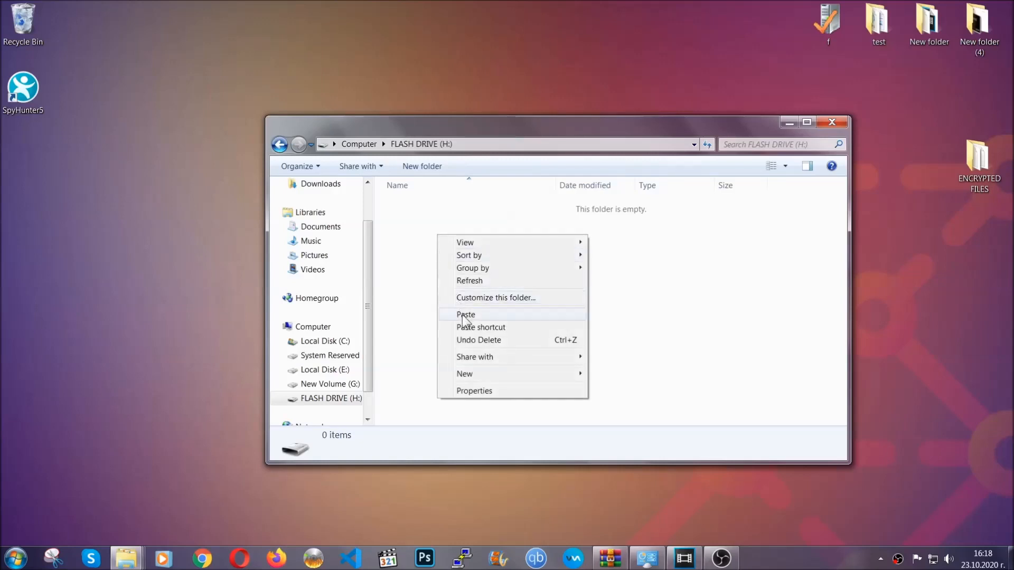
pyautogui.click(465, 314)
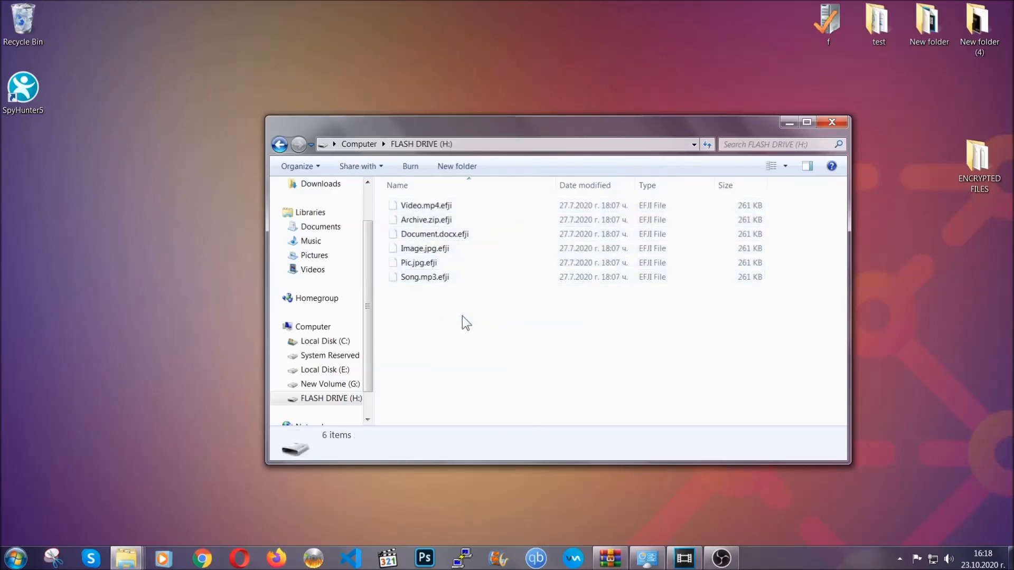
pyautogui.moveTo(832, 121)
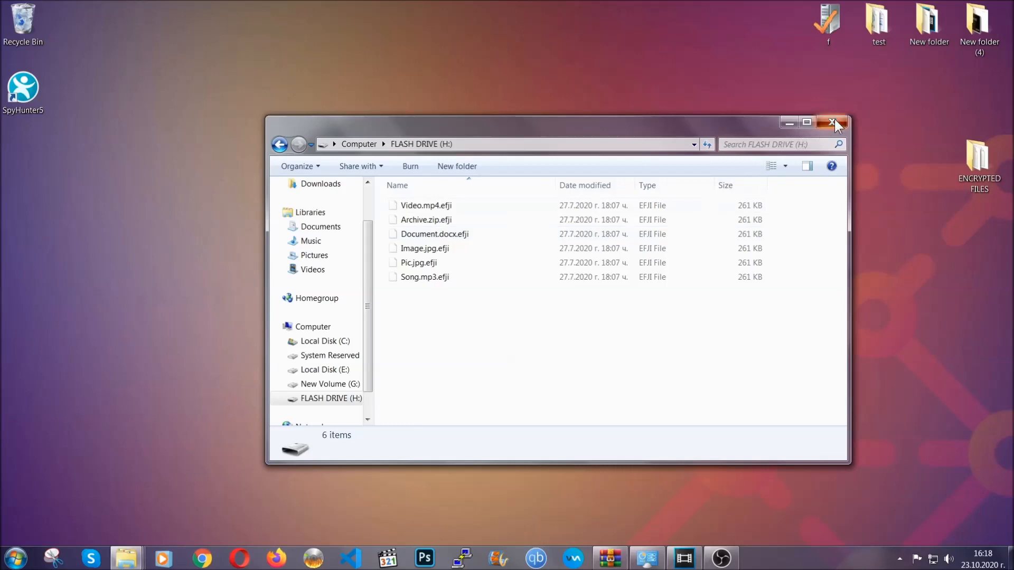
pyautogui.click(835, 123)
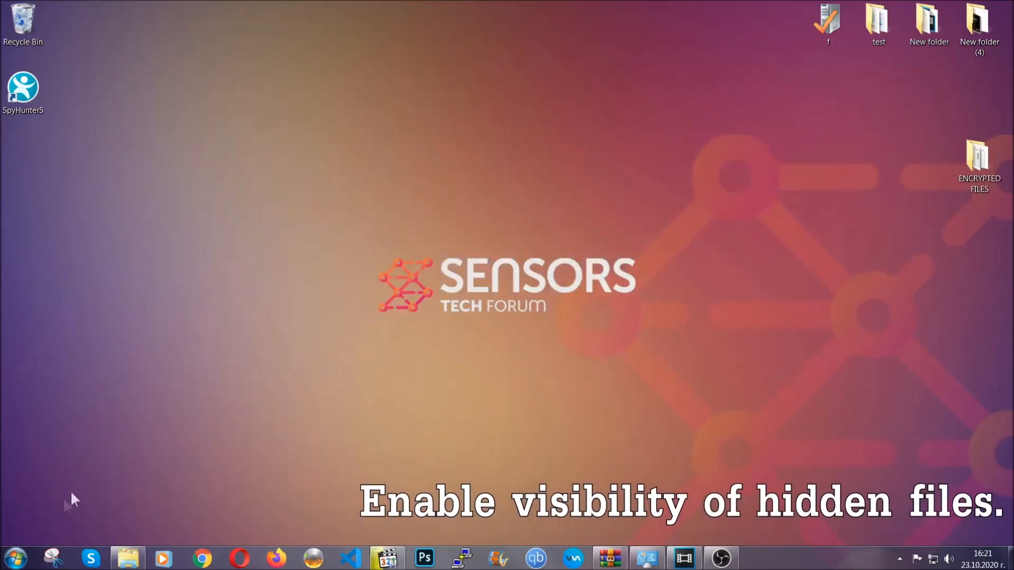
# Find 'show hidden files and folders' in Start search and apply 'Show hidden files, folders, and drives'
pyautogui.click(14, 557)
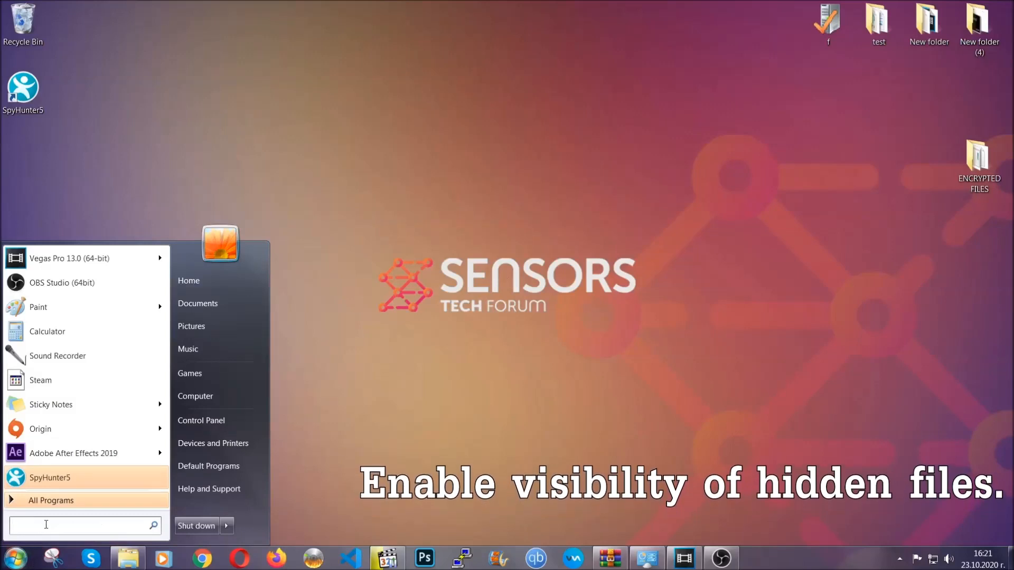
pyautogui.write('s')
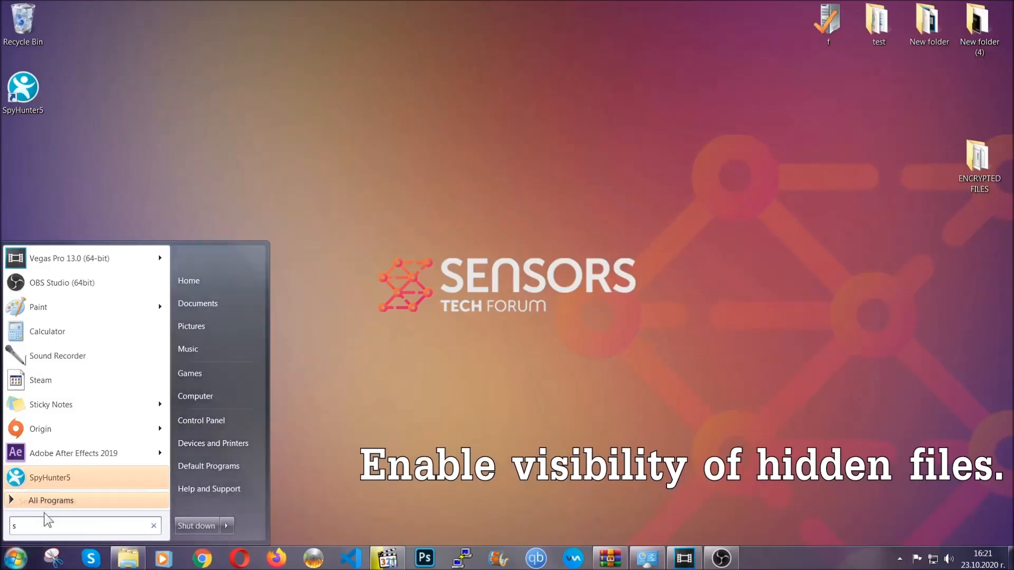
pyautogui.write('how')
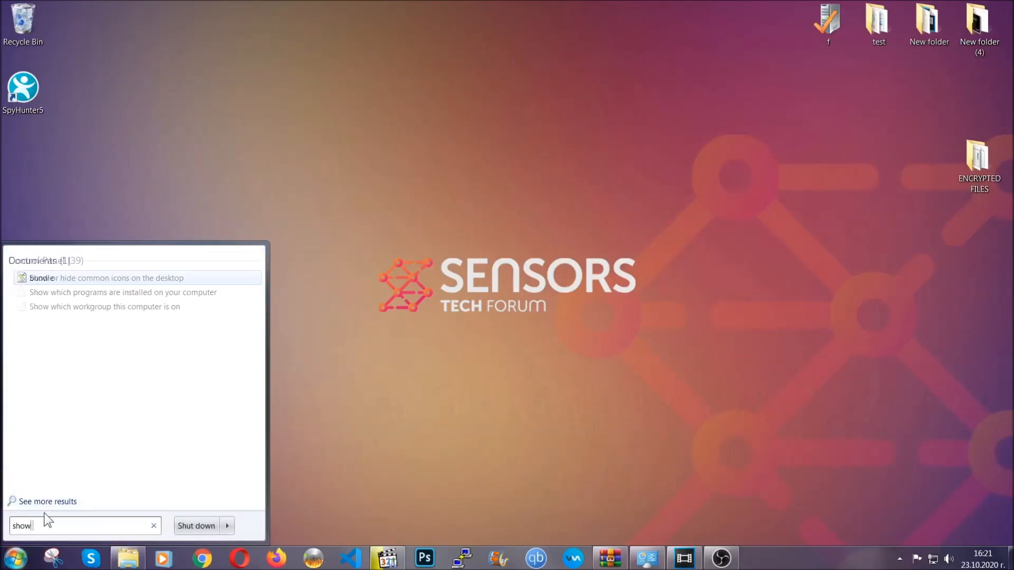
pyautogui.write('hidden files')
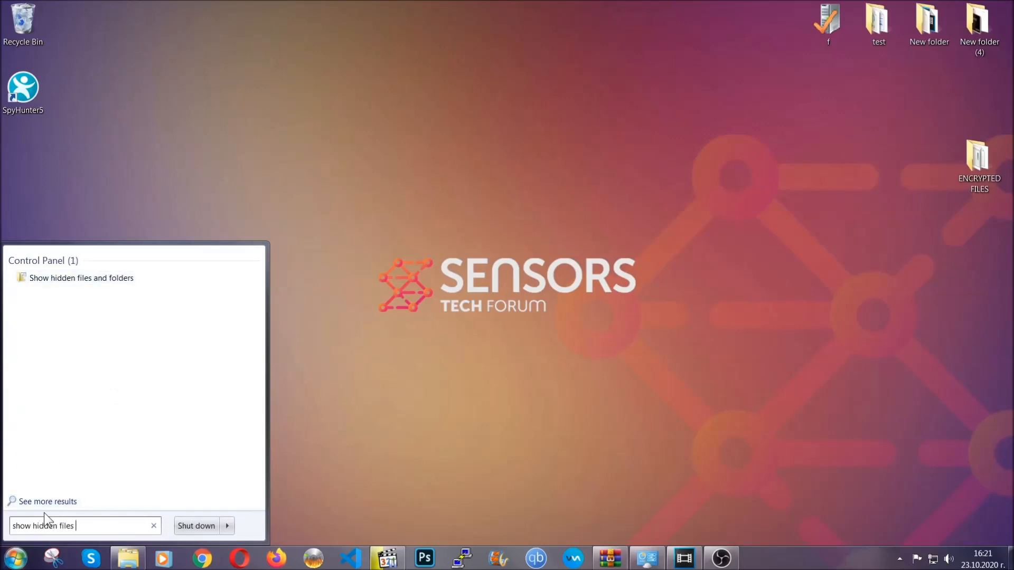
pyautogui.write('and folders')
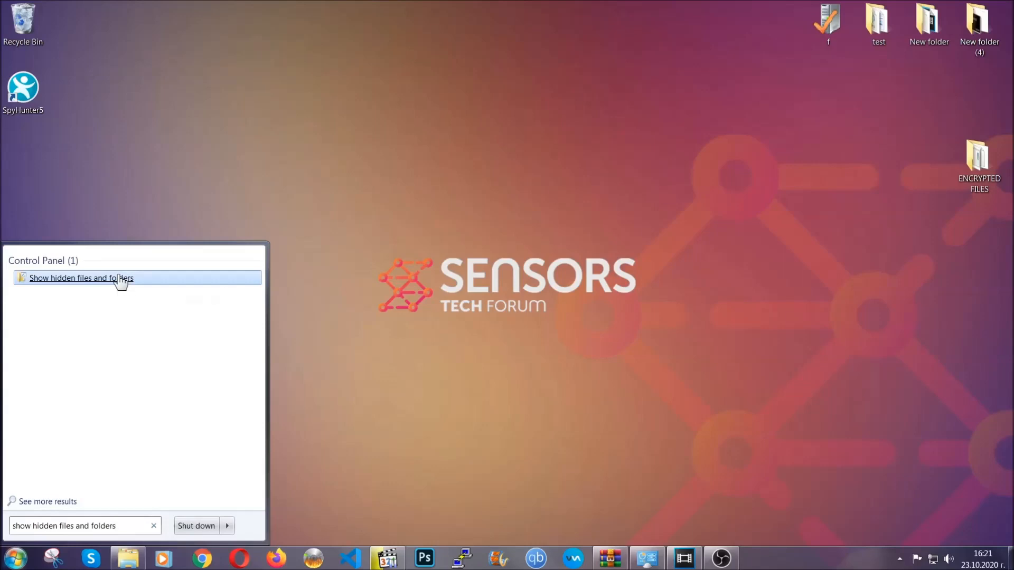
pyautogui.click(81, 277)
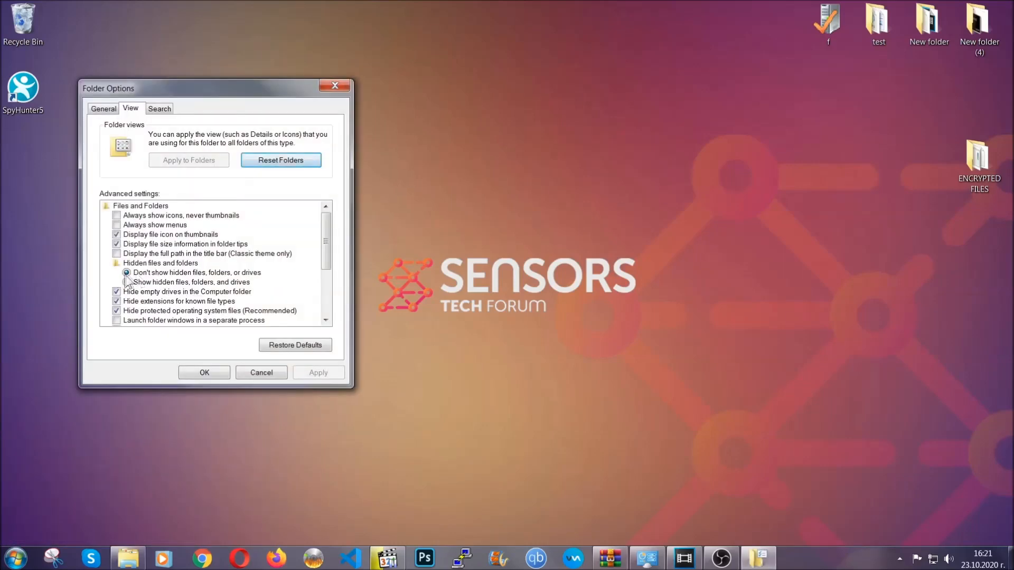
pyautogui.click(127, 282)
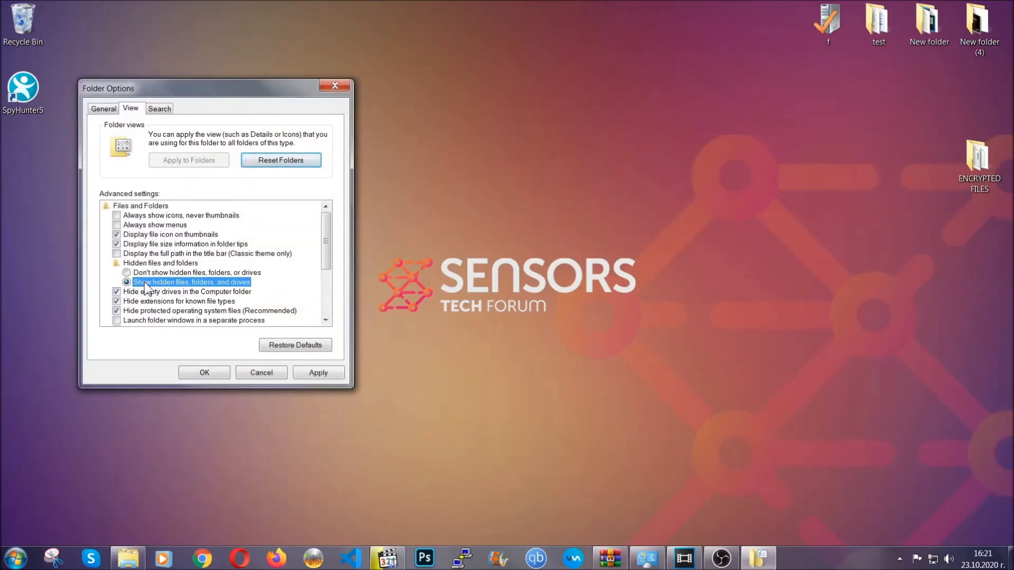
pyautogui.click(317, 372)
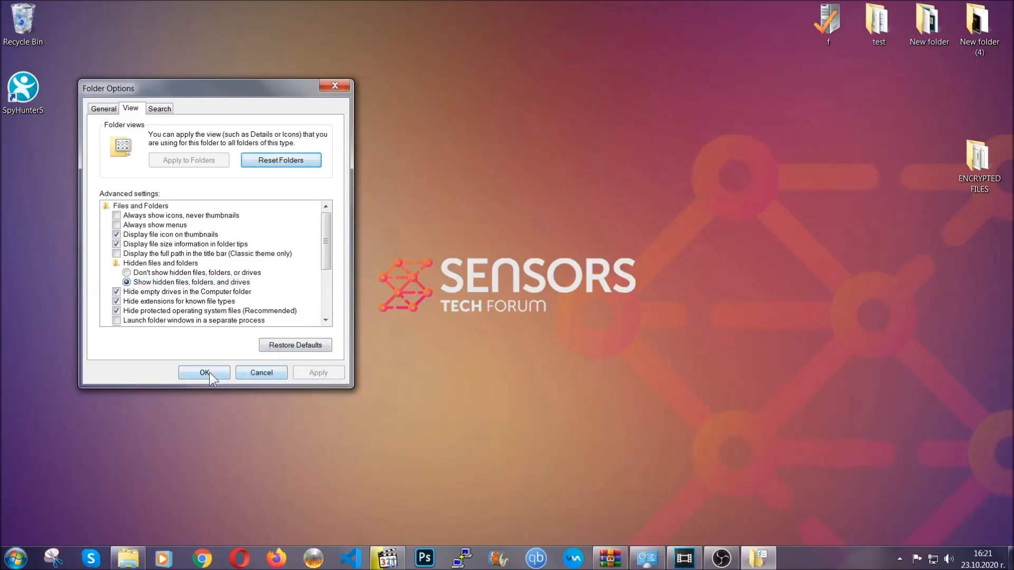
pyautogui.click(204, 372)
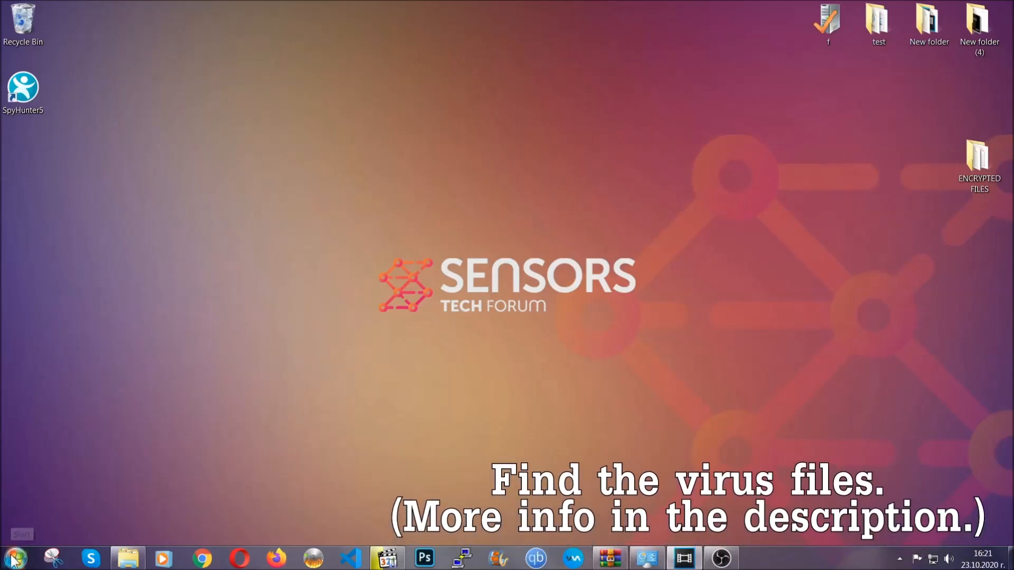
# Open Computer and search it for exe files named Example Virus Name
pyautogui.click(13, 558)
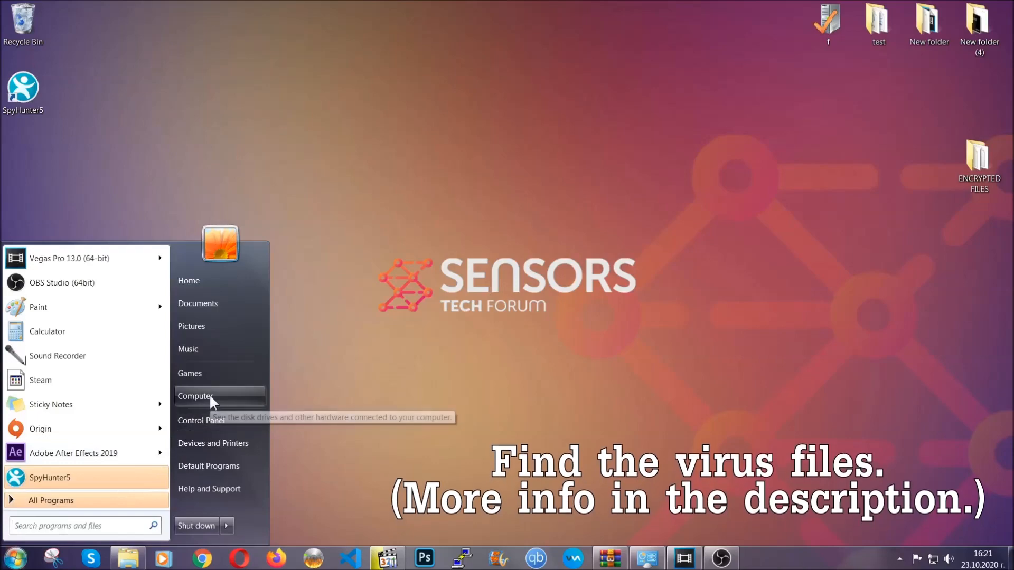
pyautogui.click(195, 395)
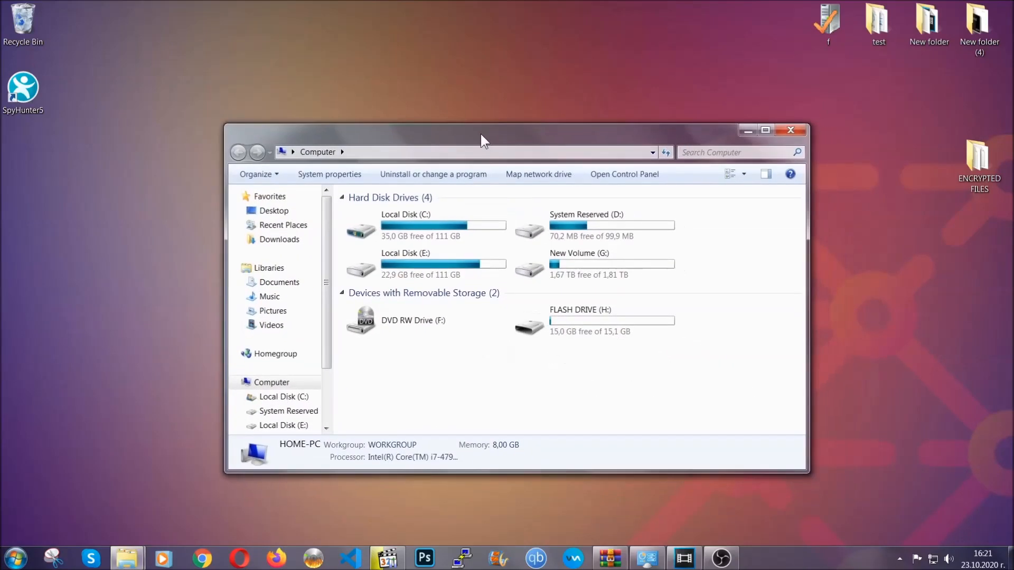
pyautogui.click(737, 152)
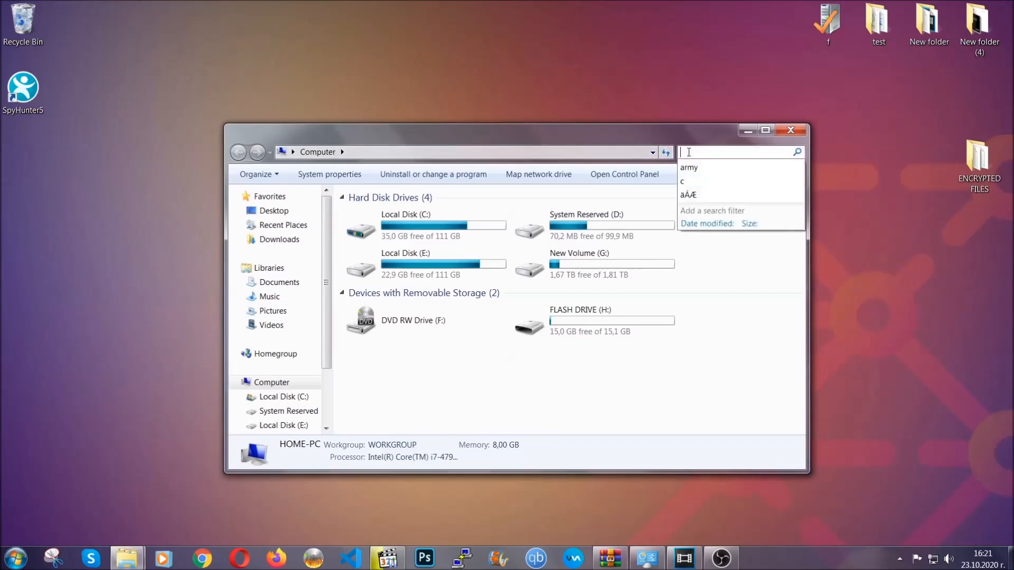
pyautogui.write('fileextension')
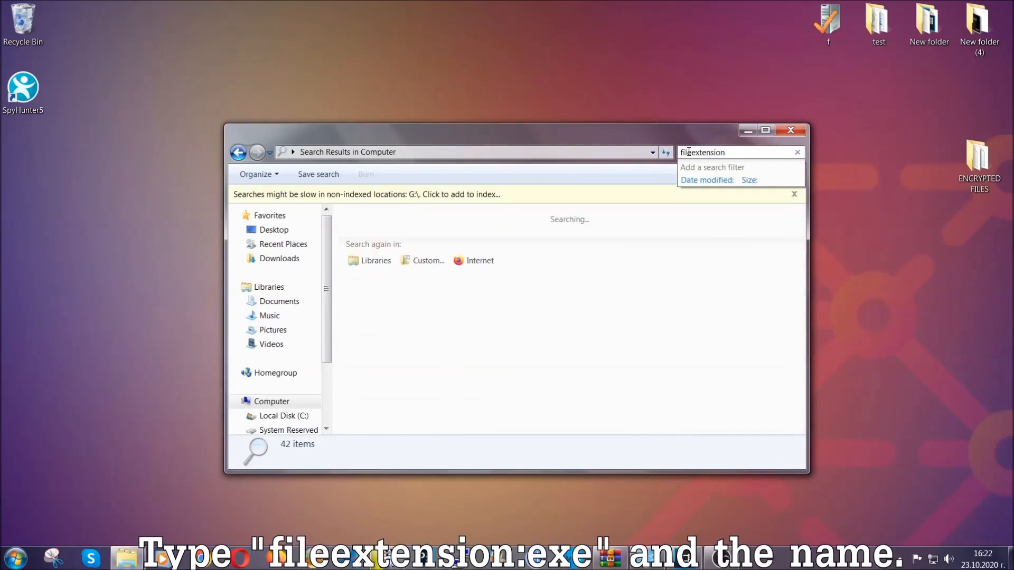
pyautogui.write(':exe E')
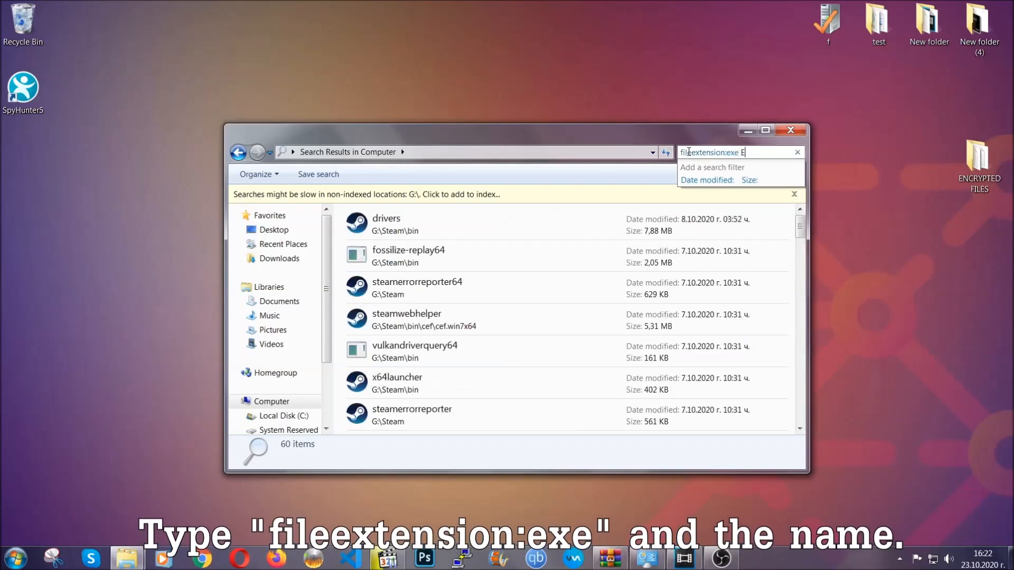
pyautogui.write('xample Virus Name')
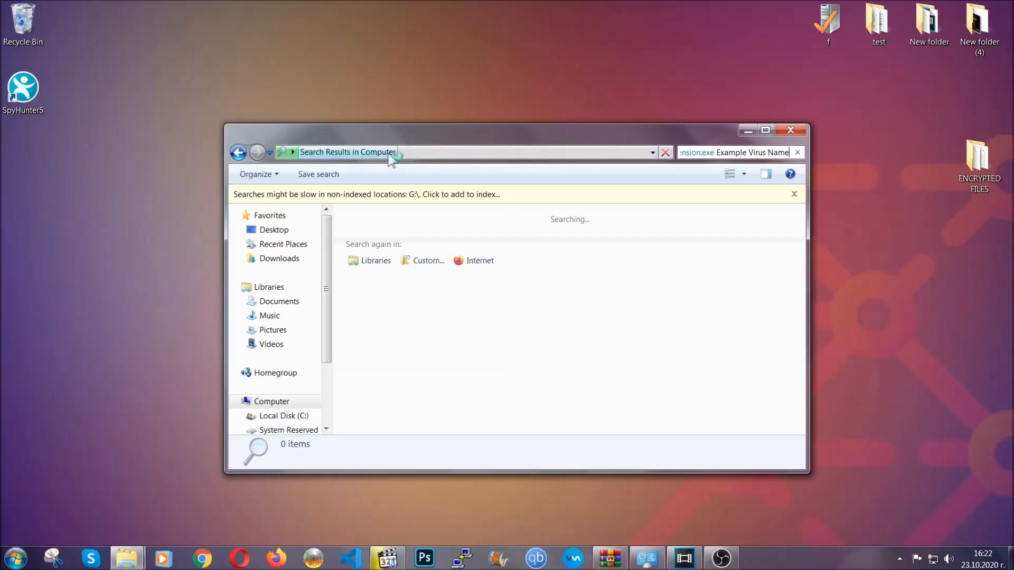
pyautogui.moveTo(433, 182)
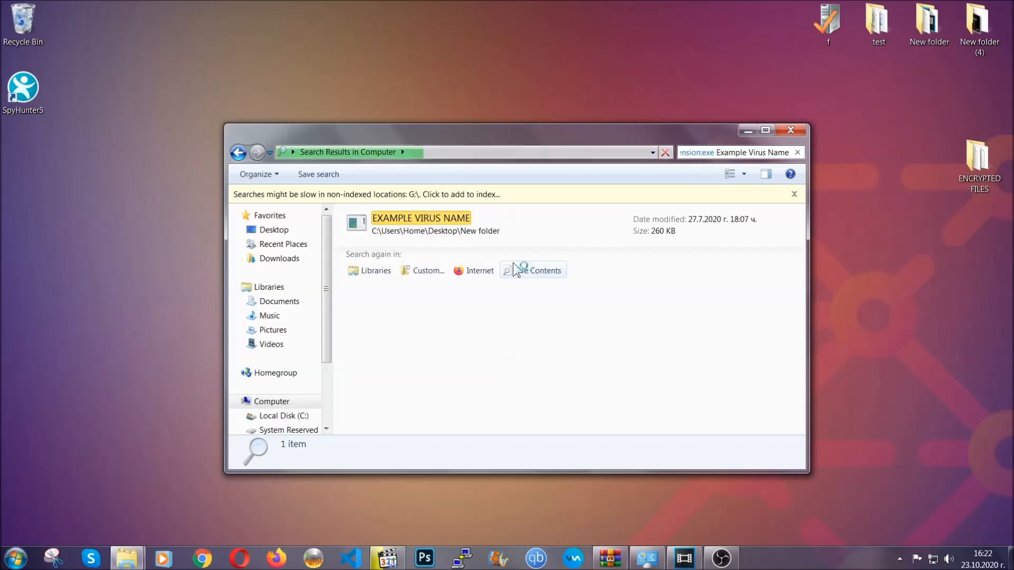
# Delete the EXAMPLE VIRUS NAME result to the Recycle Bin and close the search window
pyautogui.click(421, 223)
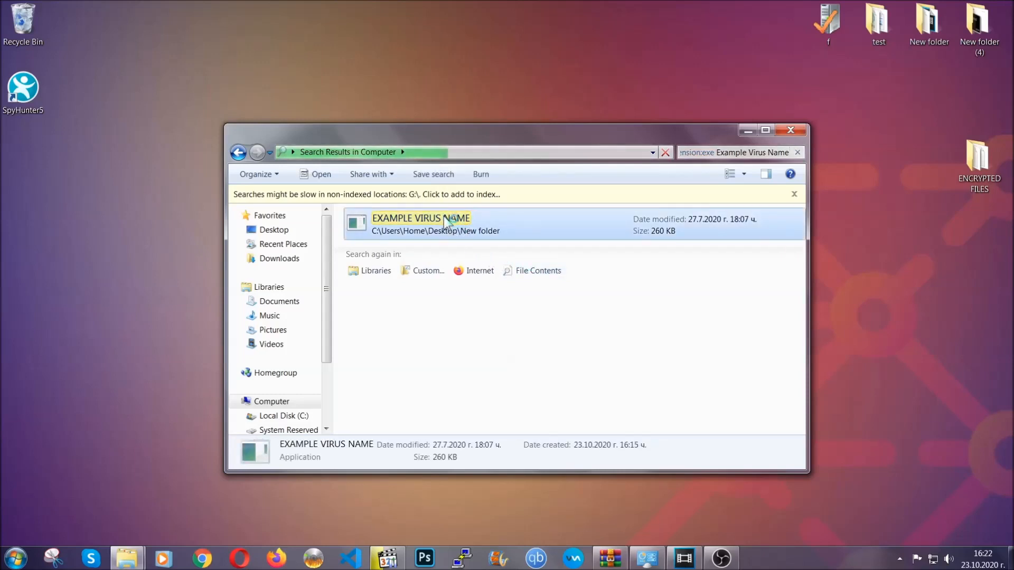
pyautogui.rightClick(421, 223)
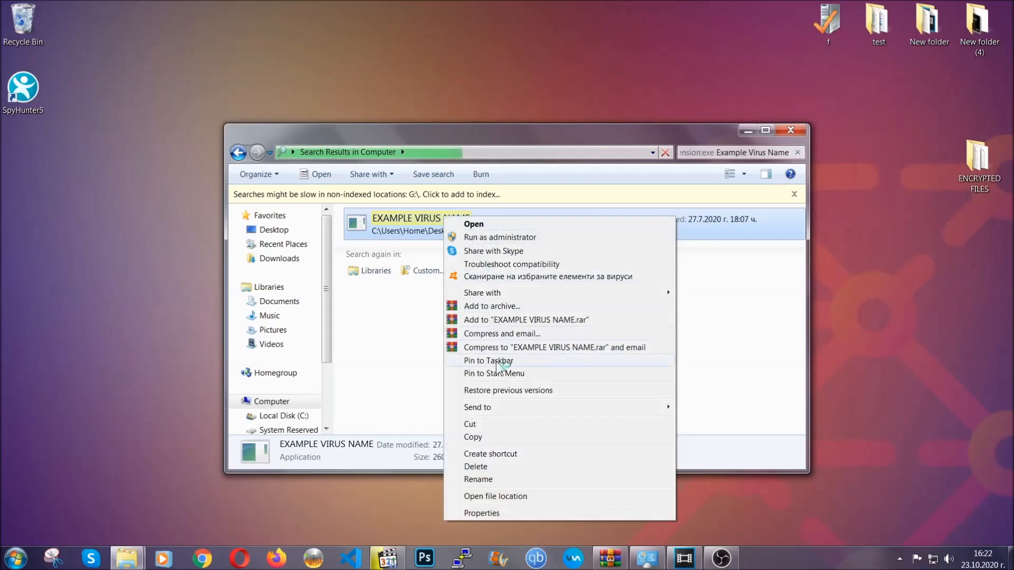
pyautogui.click(475, 466)
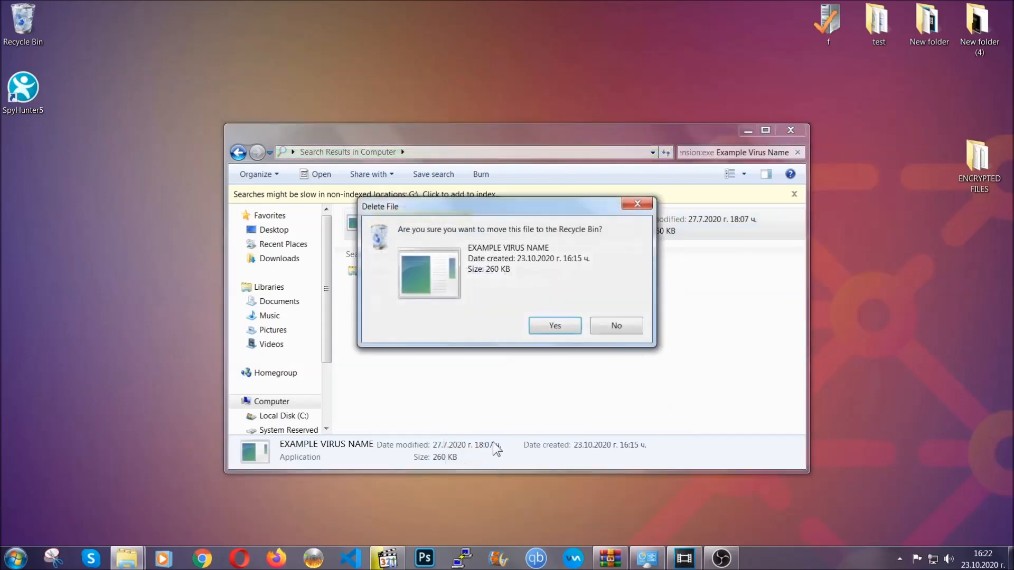
pyautogui.click(554, 325)
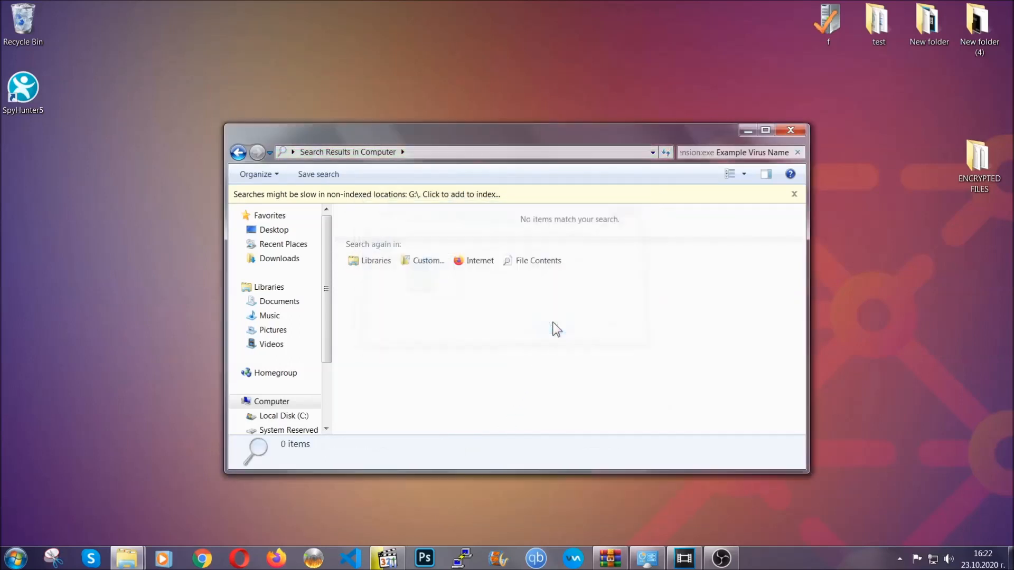
pyautogui.moveTo(754, 170)
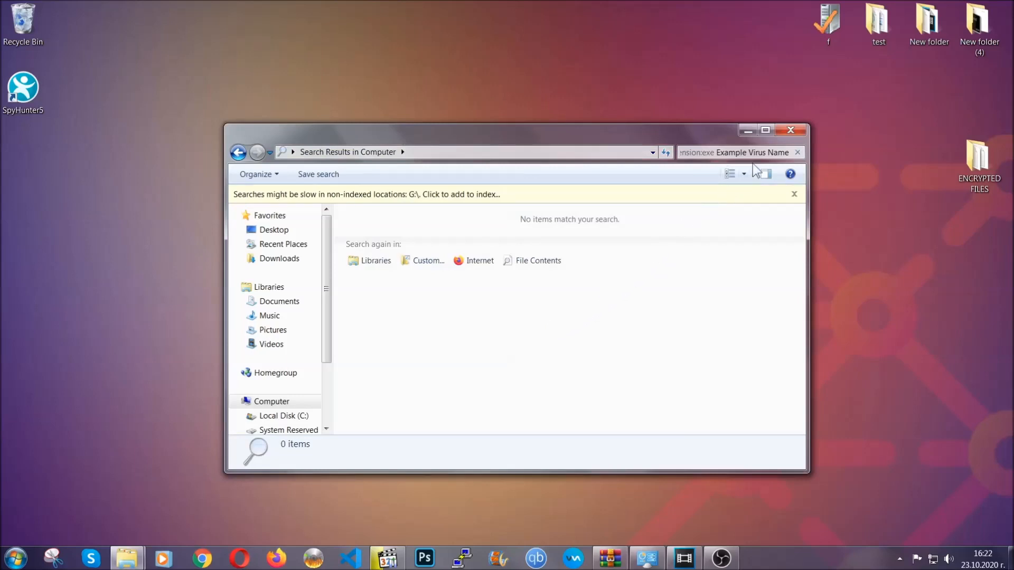
pyautogui.click(789, 130)
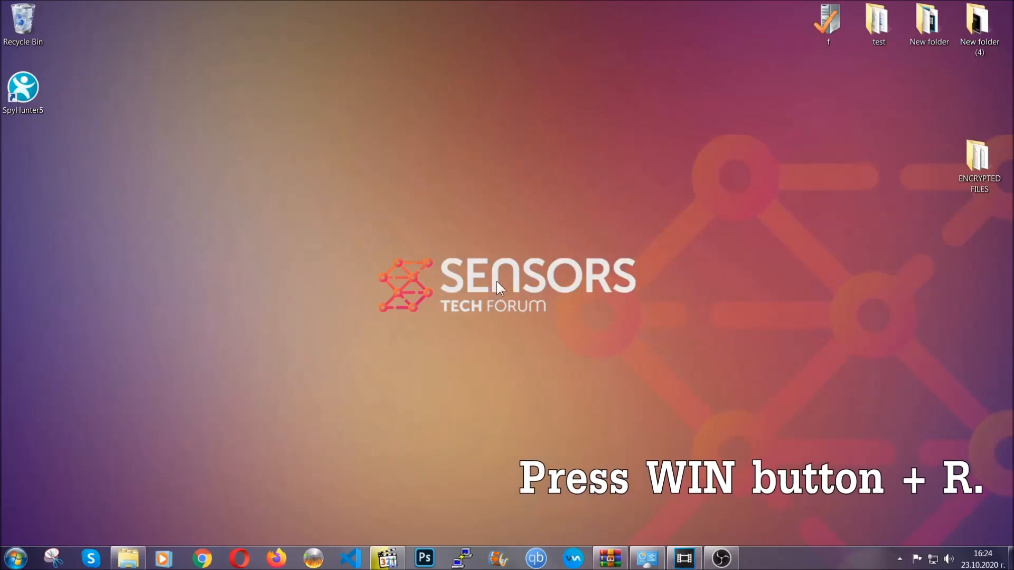
# Run REGEDIT from the Win+R Run dialog
pyautogui.press('Win+r')
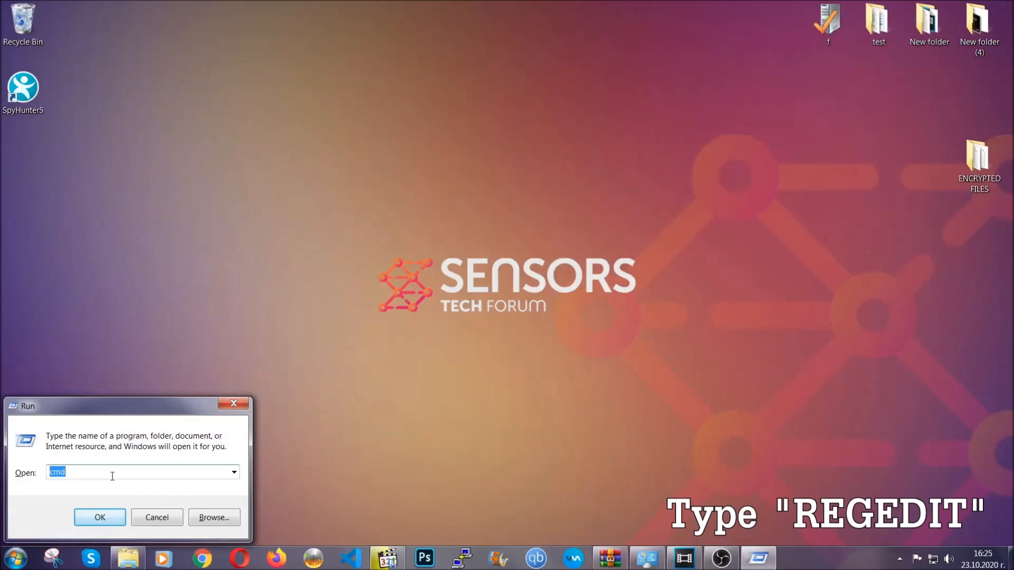
pyautogui.write('REG')
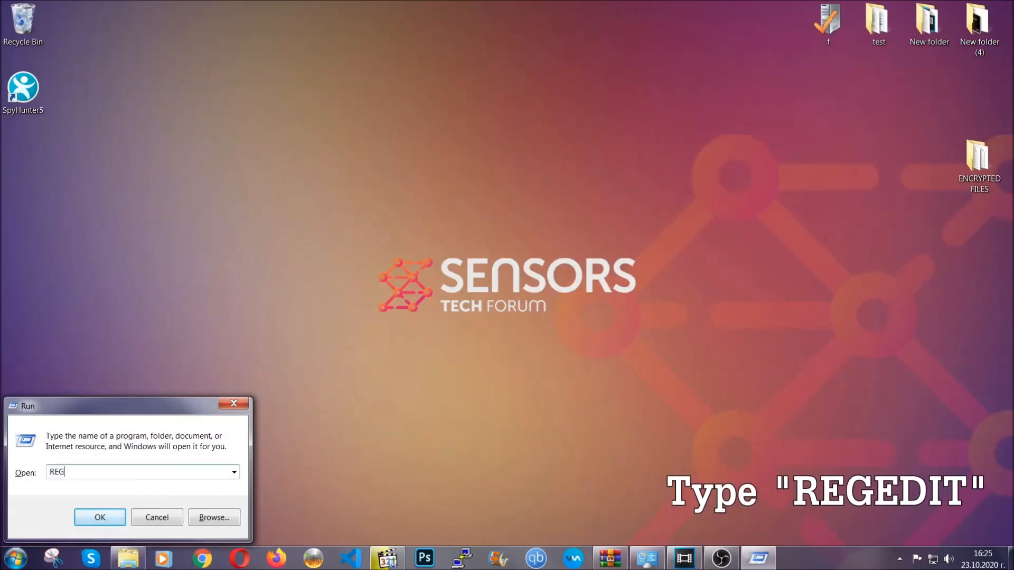
pyautogui.write('EDIT')
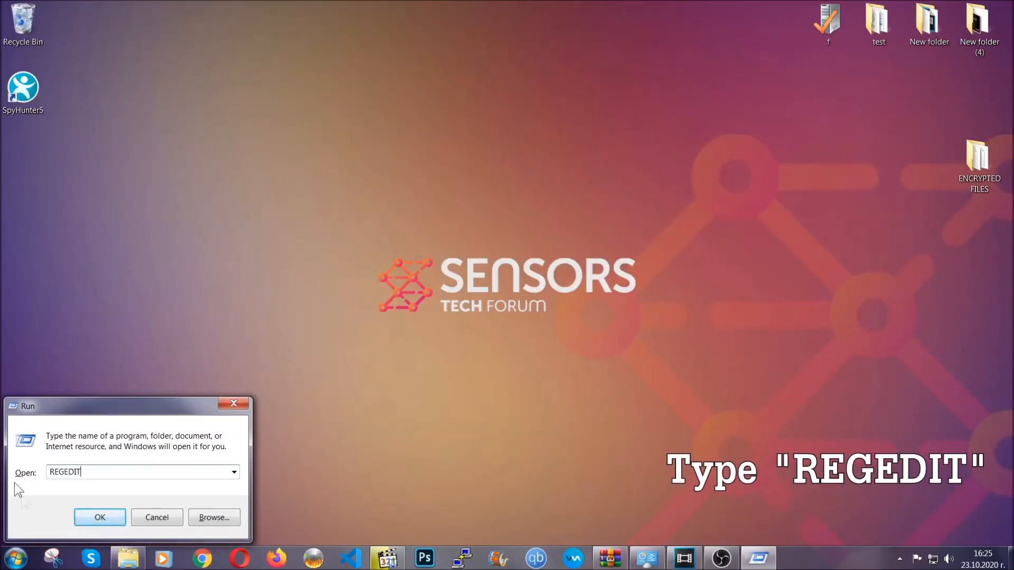
pyautogui.click(100, 517)
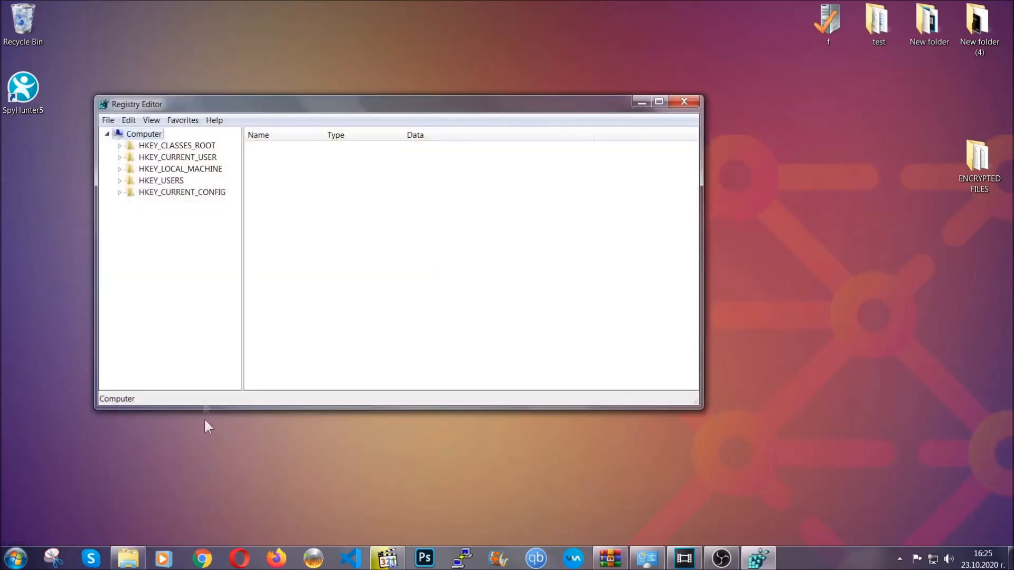
# Export the whole registry with File > Export, range All, as BACKUP on the Desktop
pyautogui.click(107, 121)
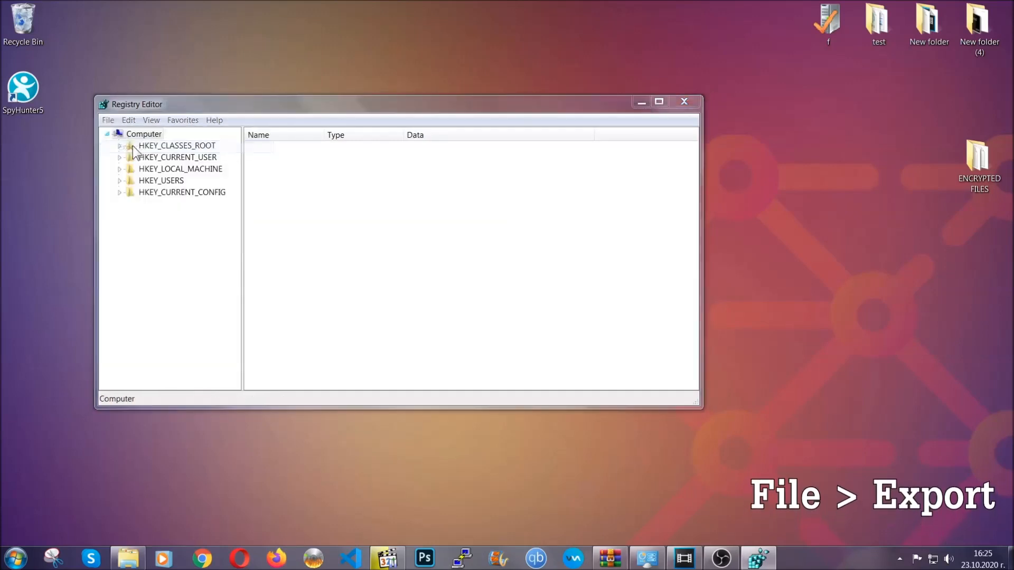
pyautogui.click(108, 120)
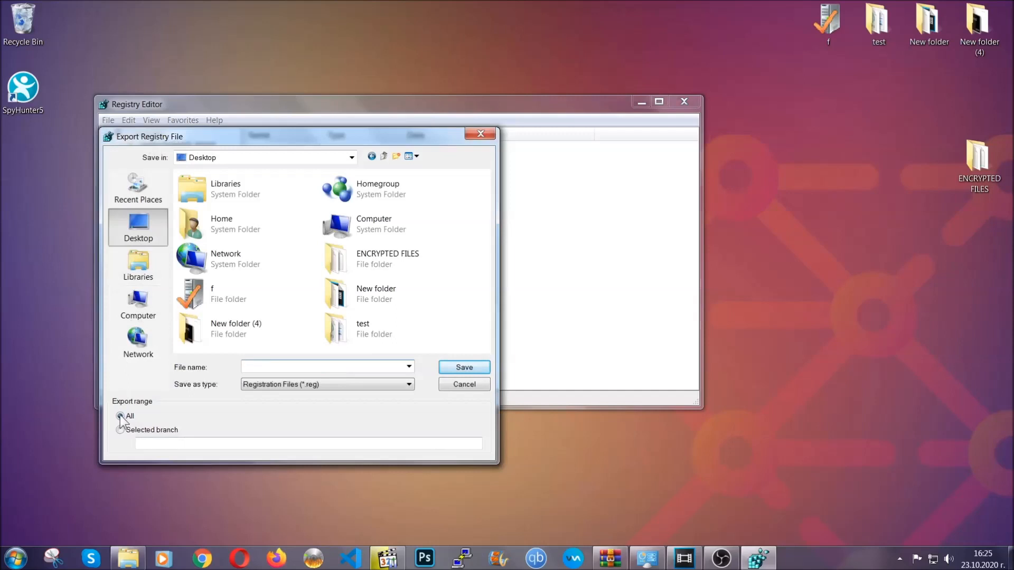
pyautogui.click(120, 415)
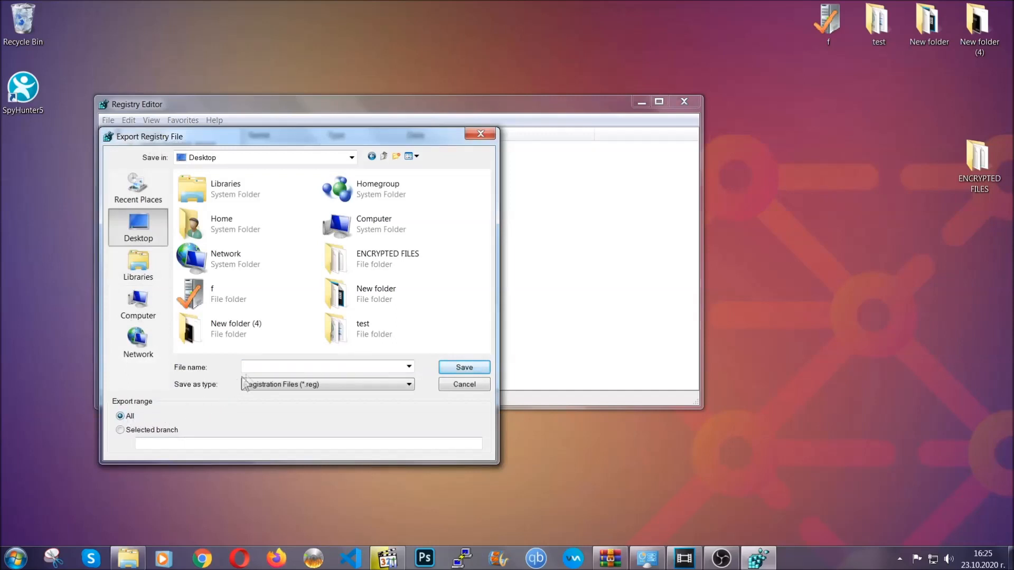
pyautogui.write('BA')
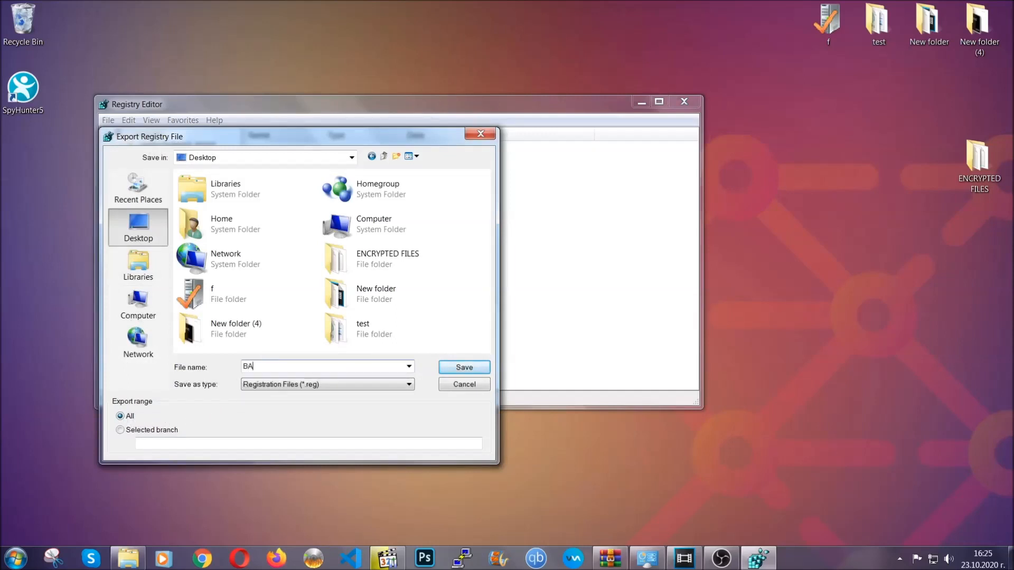
pyautogui.write('CKUP')
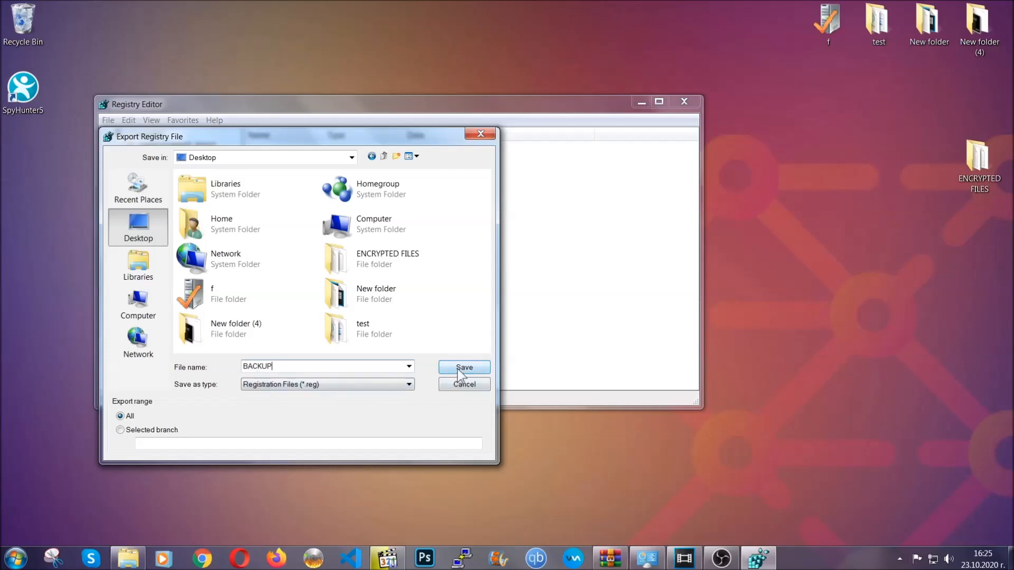
pyautogui.click(463, 366)
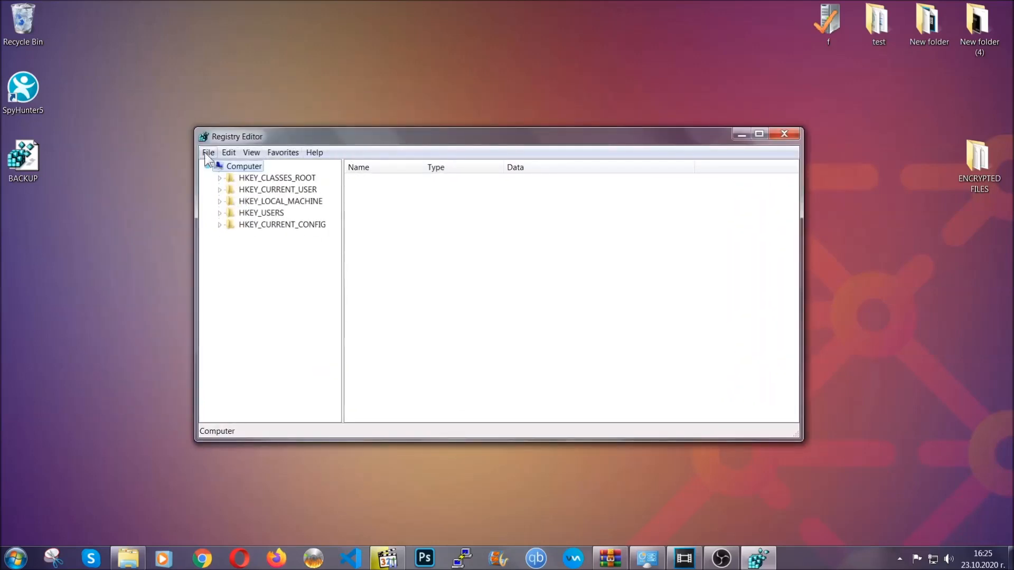
# Search the registry for 'RunOnce' to find the HKCU CurrentVersion\RunOnce key
pyautogui.click(208, 152)
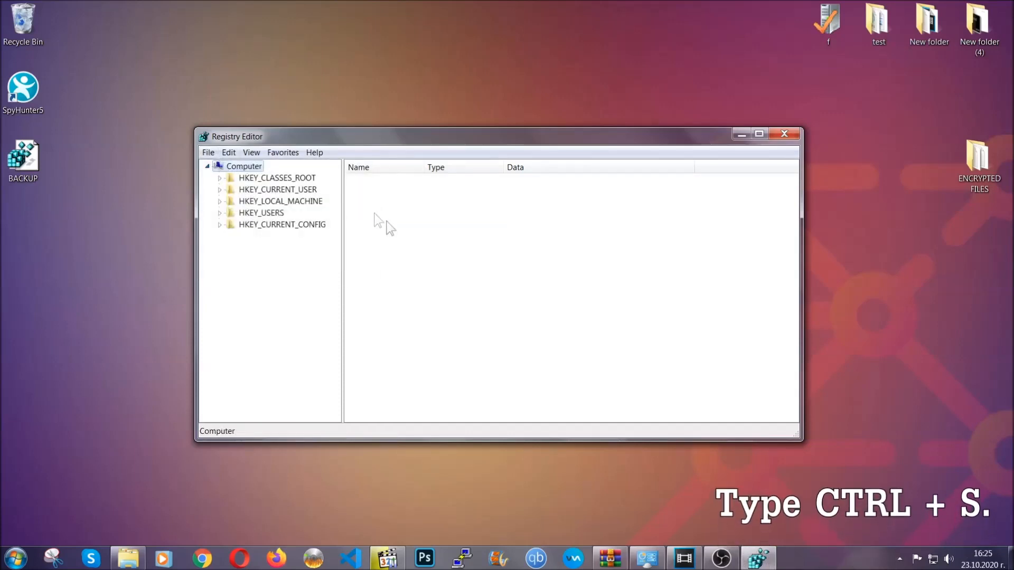
pyautogui.moveTo(488, 279)
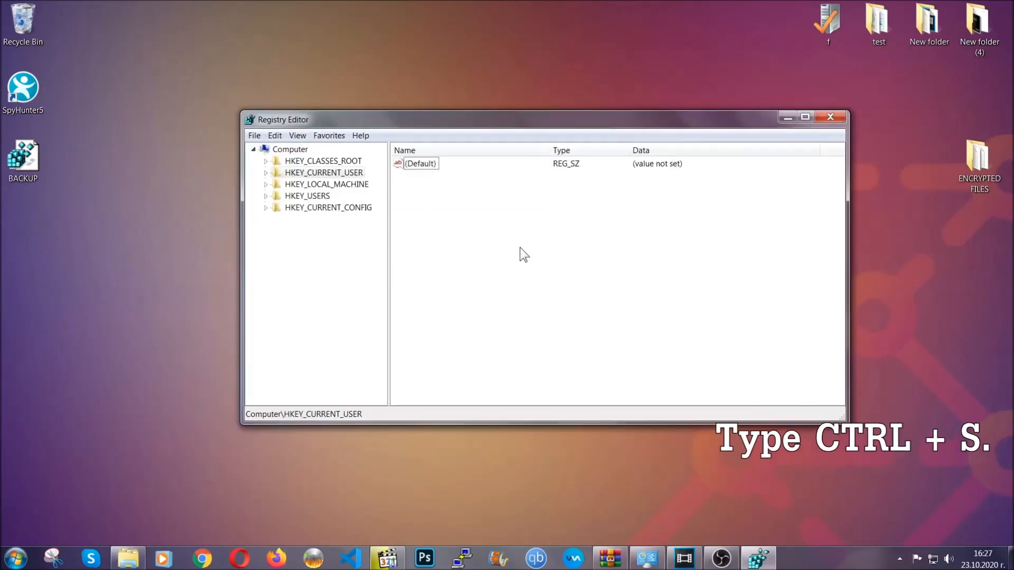
pyautogui.press('ctrl+f')
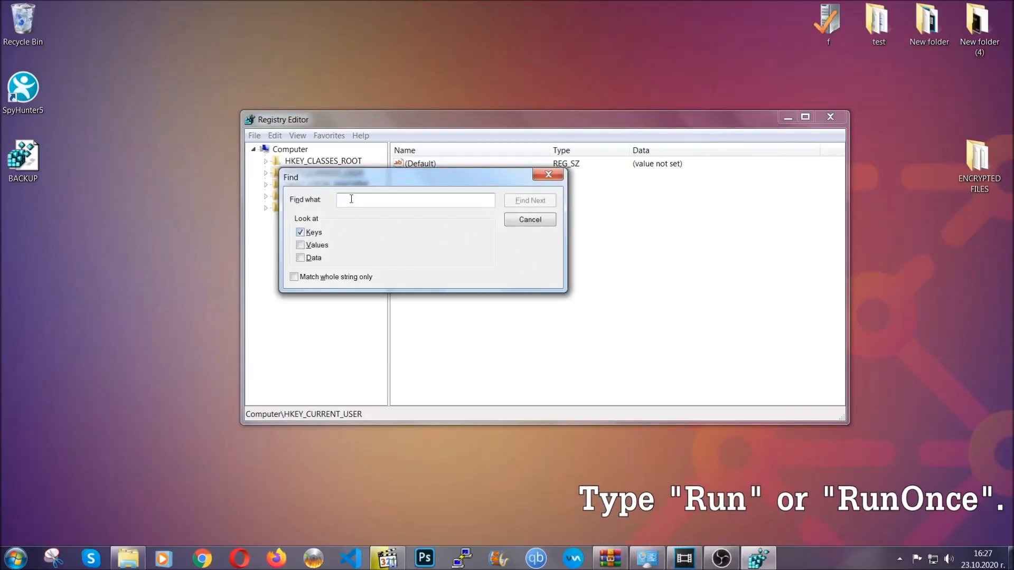
pyautogui.write('RunO')
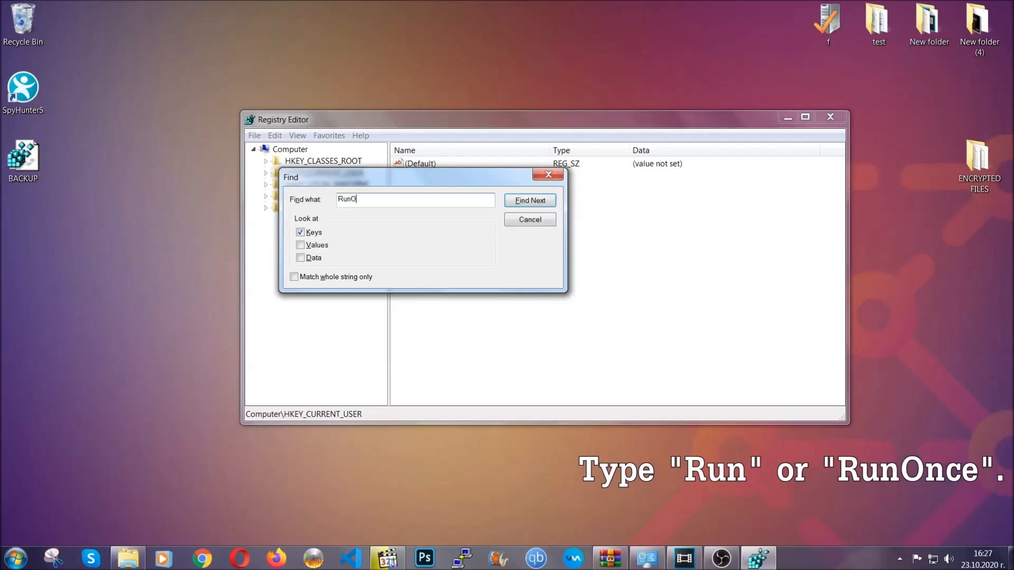
pyautogui.write('nce')
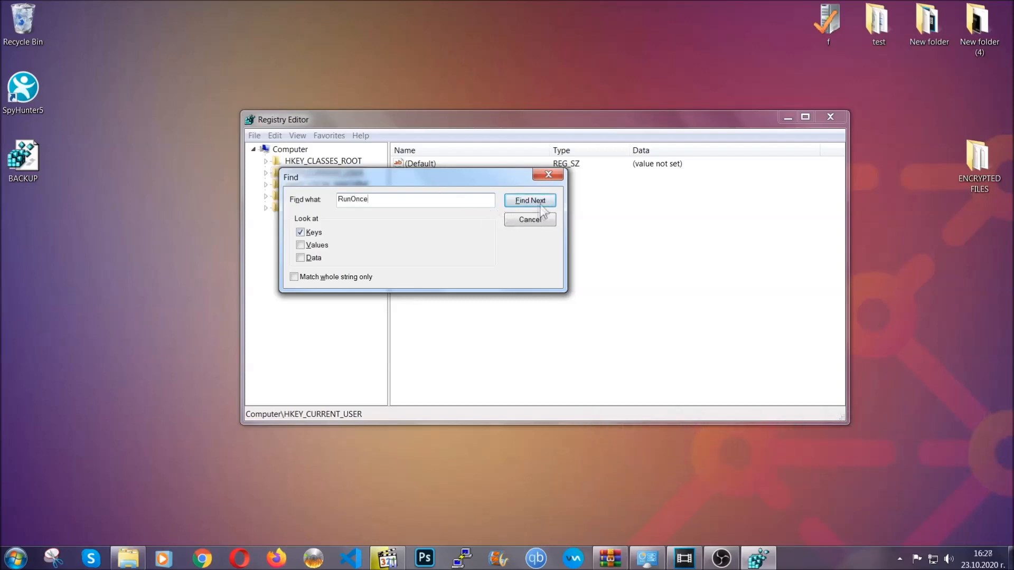
pyautogui.click(529, 199)
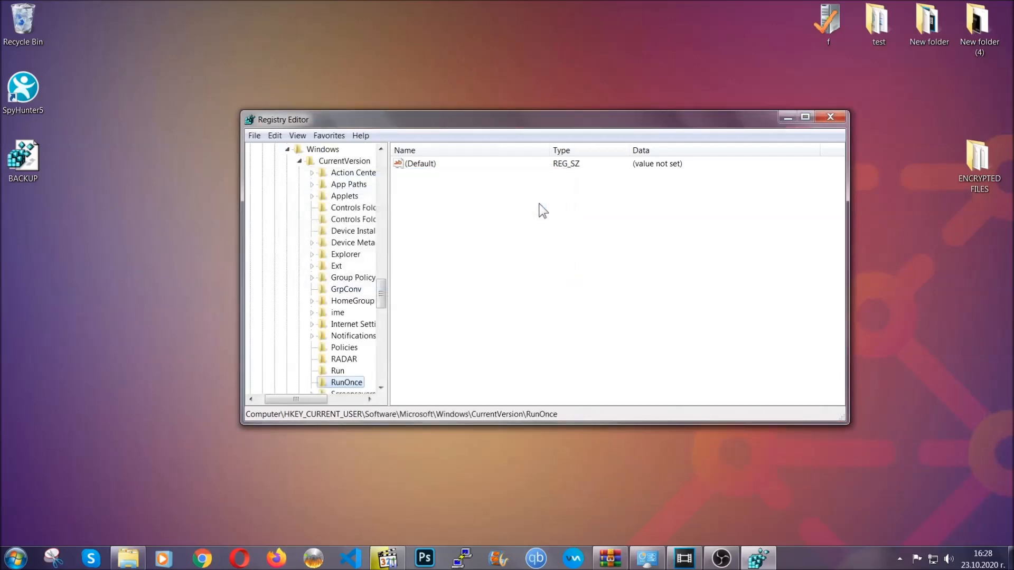
# Delete 'THE VIRUS' from the HKCU Run key, keeping CCXProcess and Skype, then exit Registry Editor
pyautogui.scroll(-3)
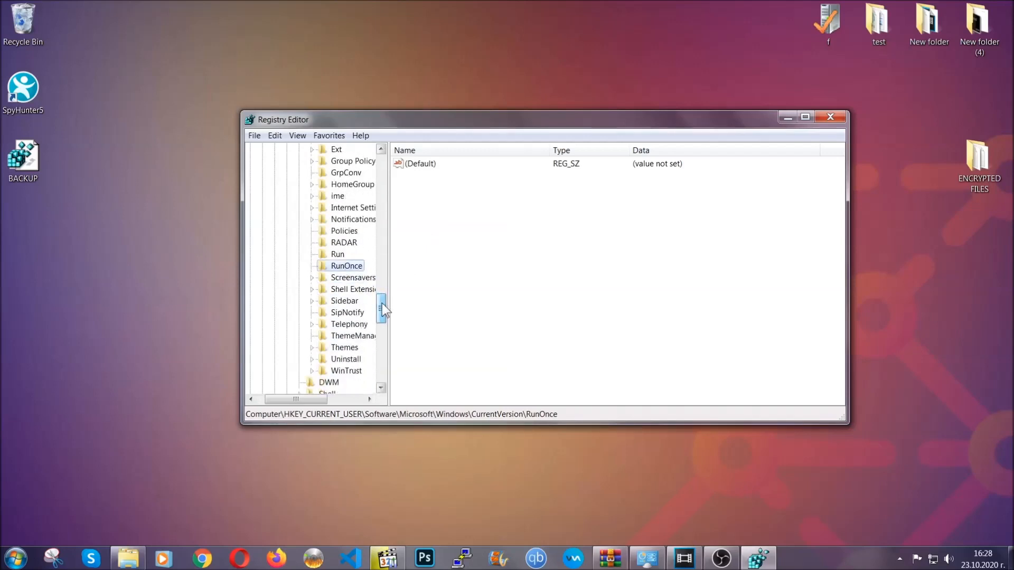
pyautogui.click(337, 254)
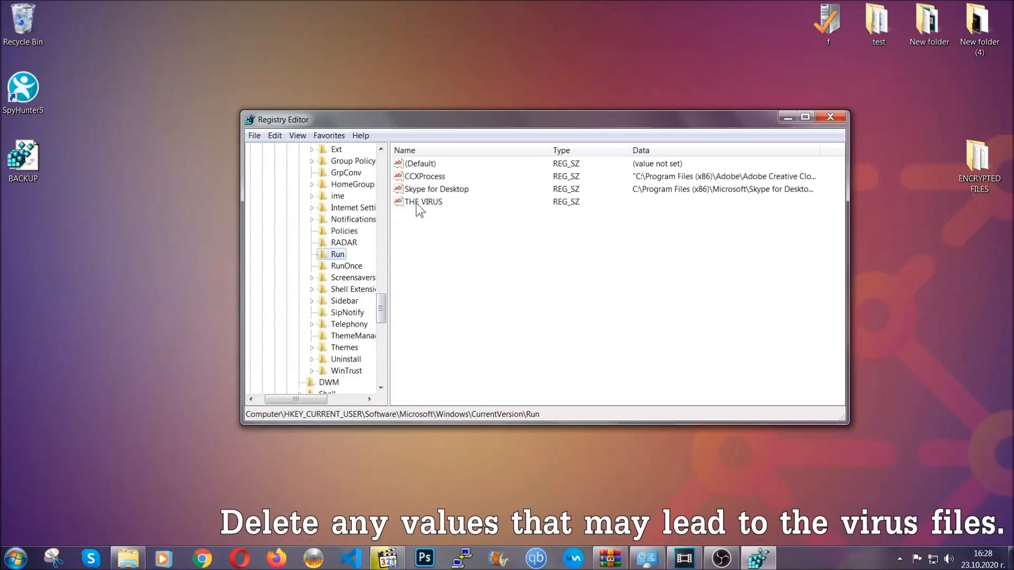
pyautogui.rightClick(423, 201)
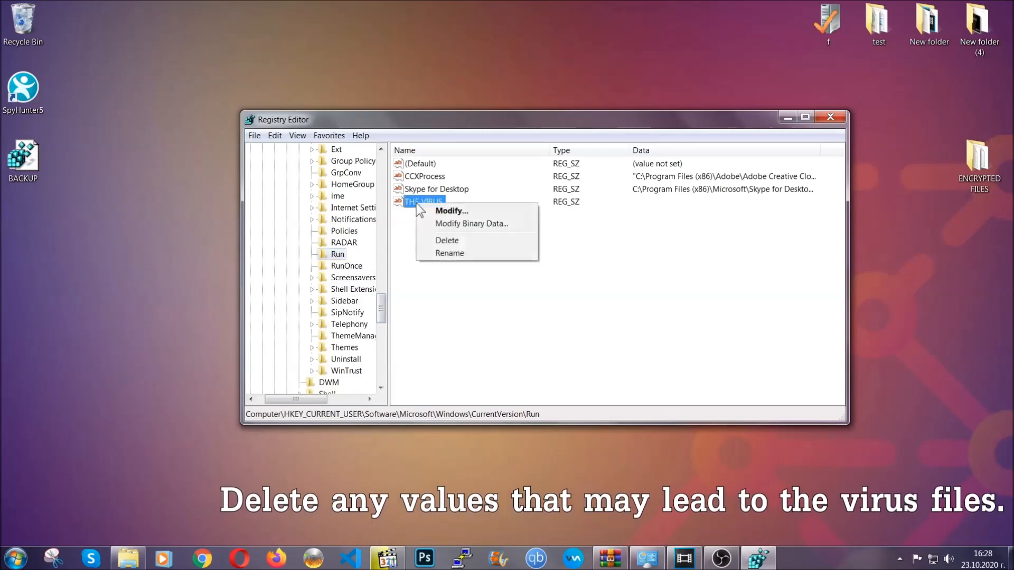
pyautogui.click(447, 240)
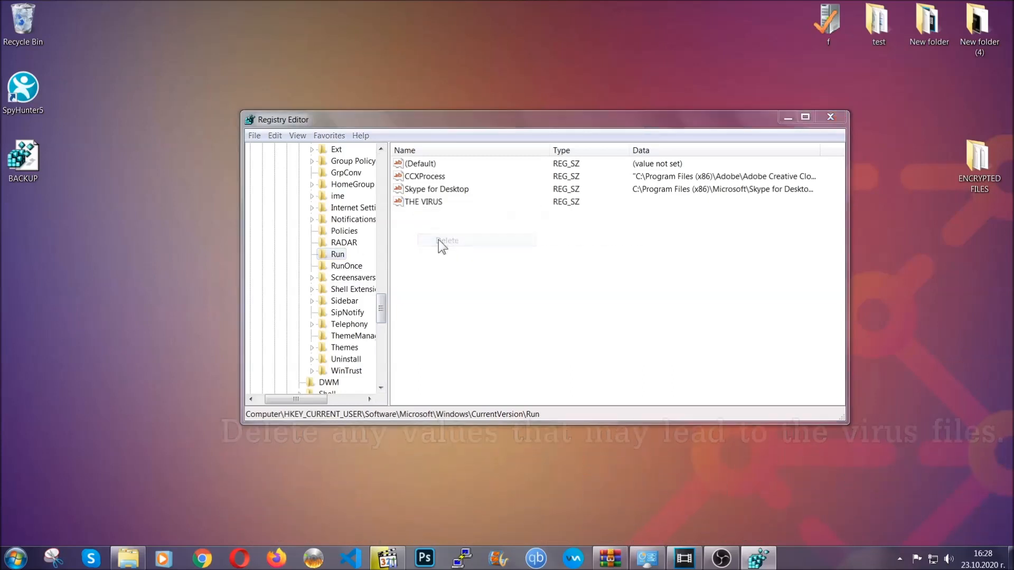
pyautogui.click(446, 240)
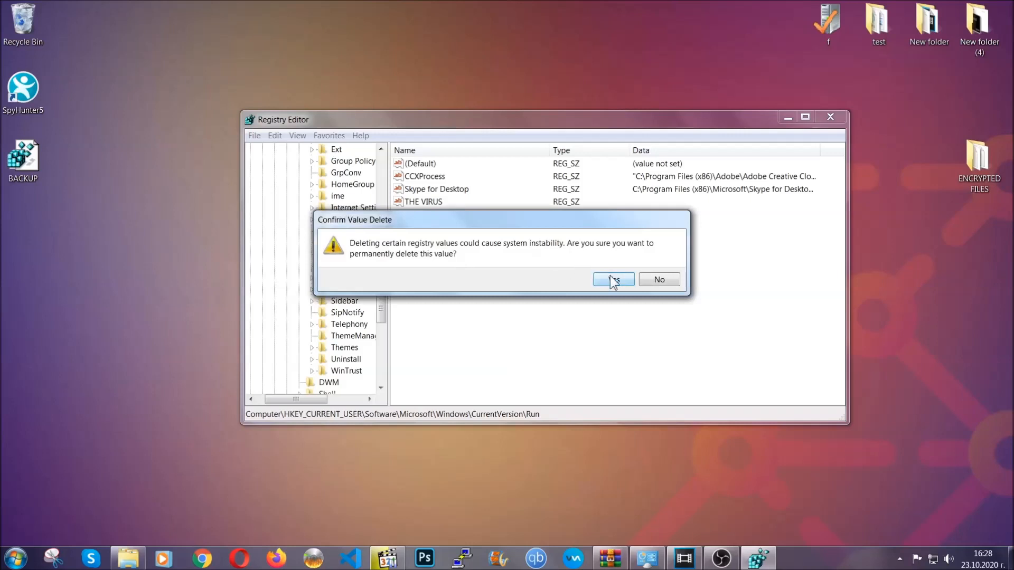
pyautogui.click(612, 279)
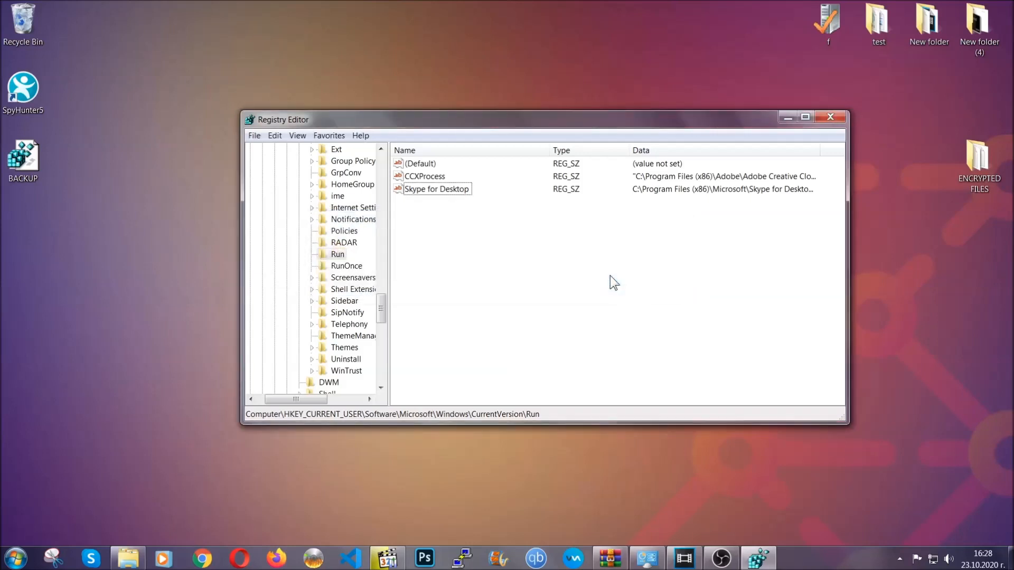
pyautogui.moveTo(830, 117)
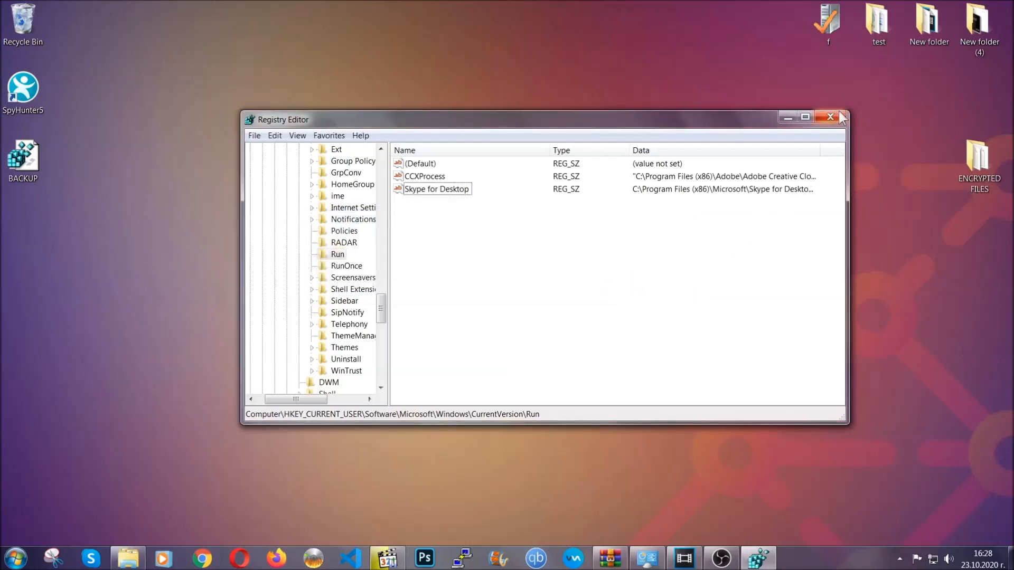
pyautogui.click(829, 117)
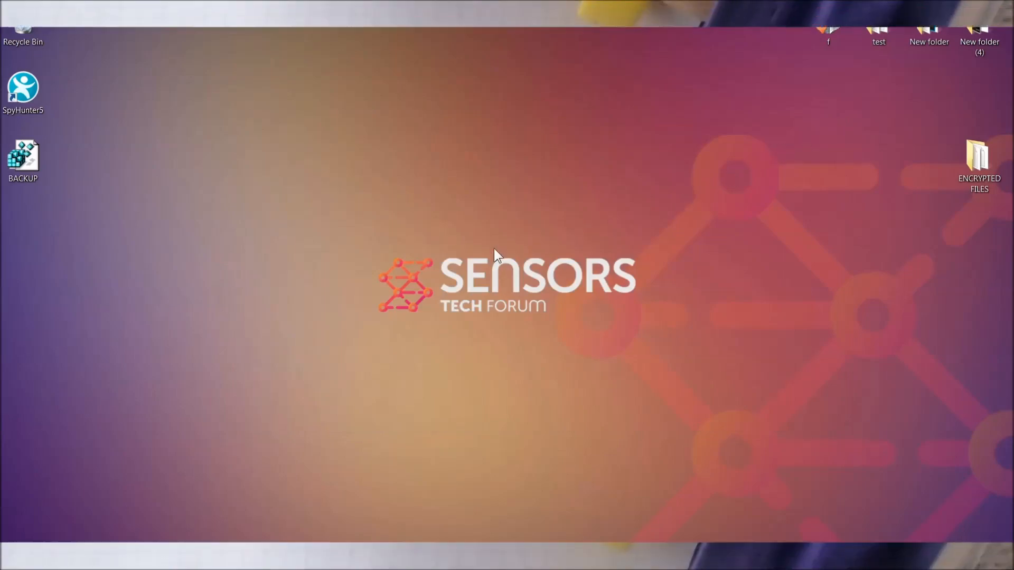